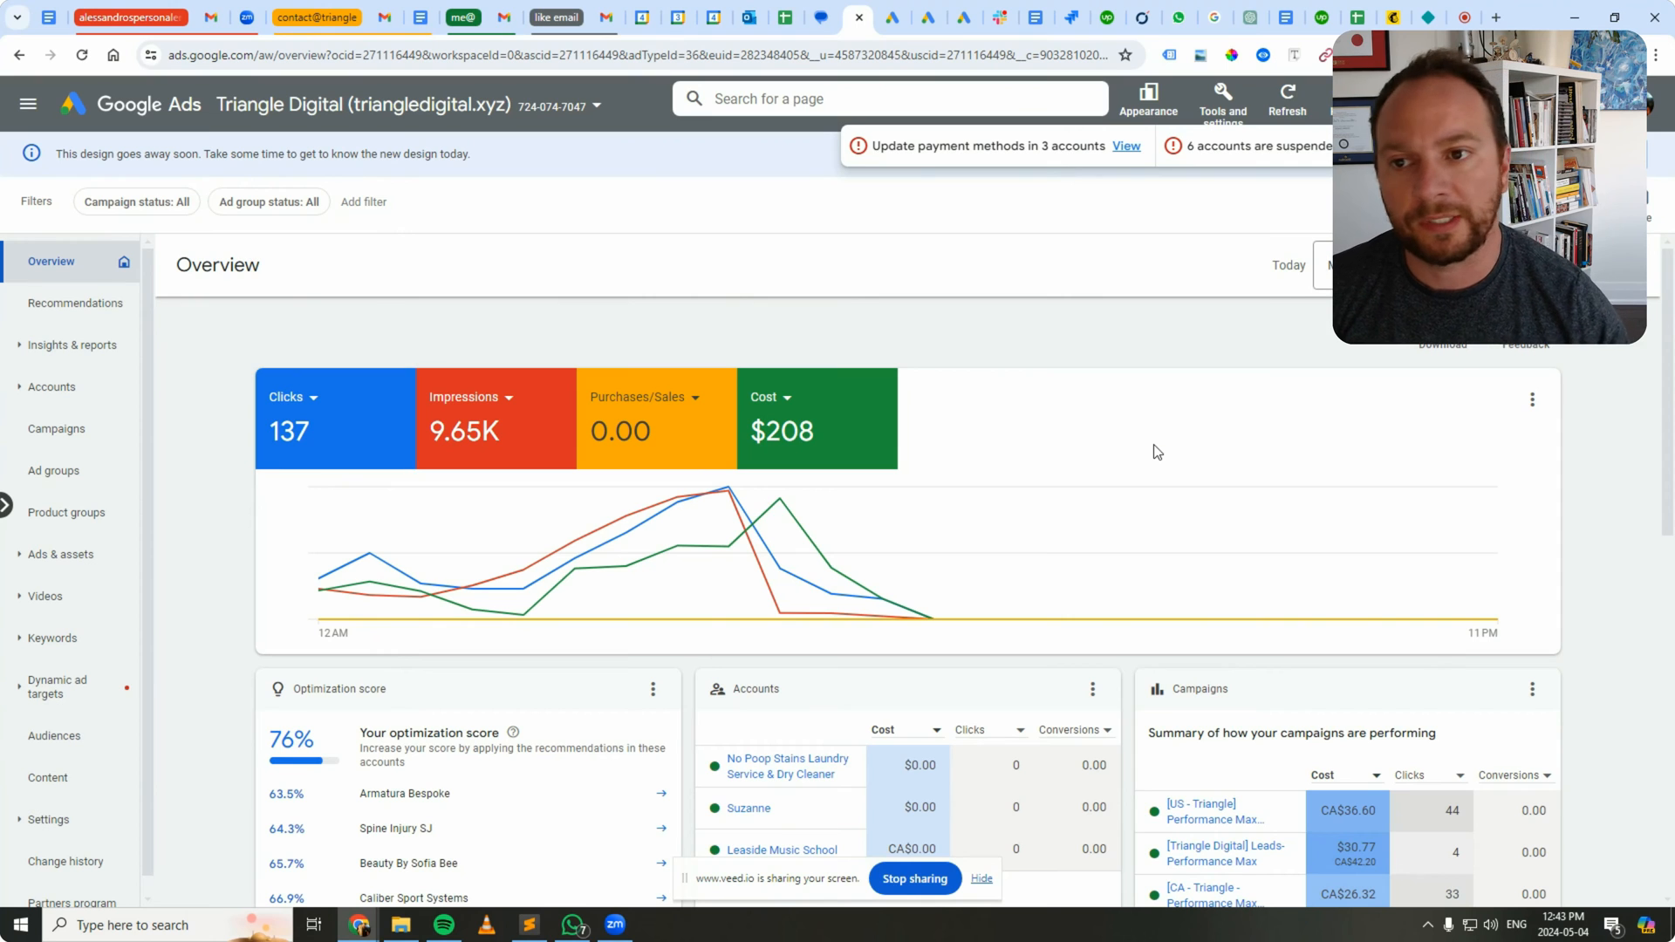
mouse_move(785, 318)
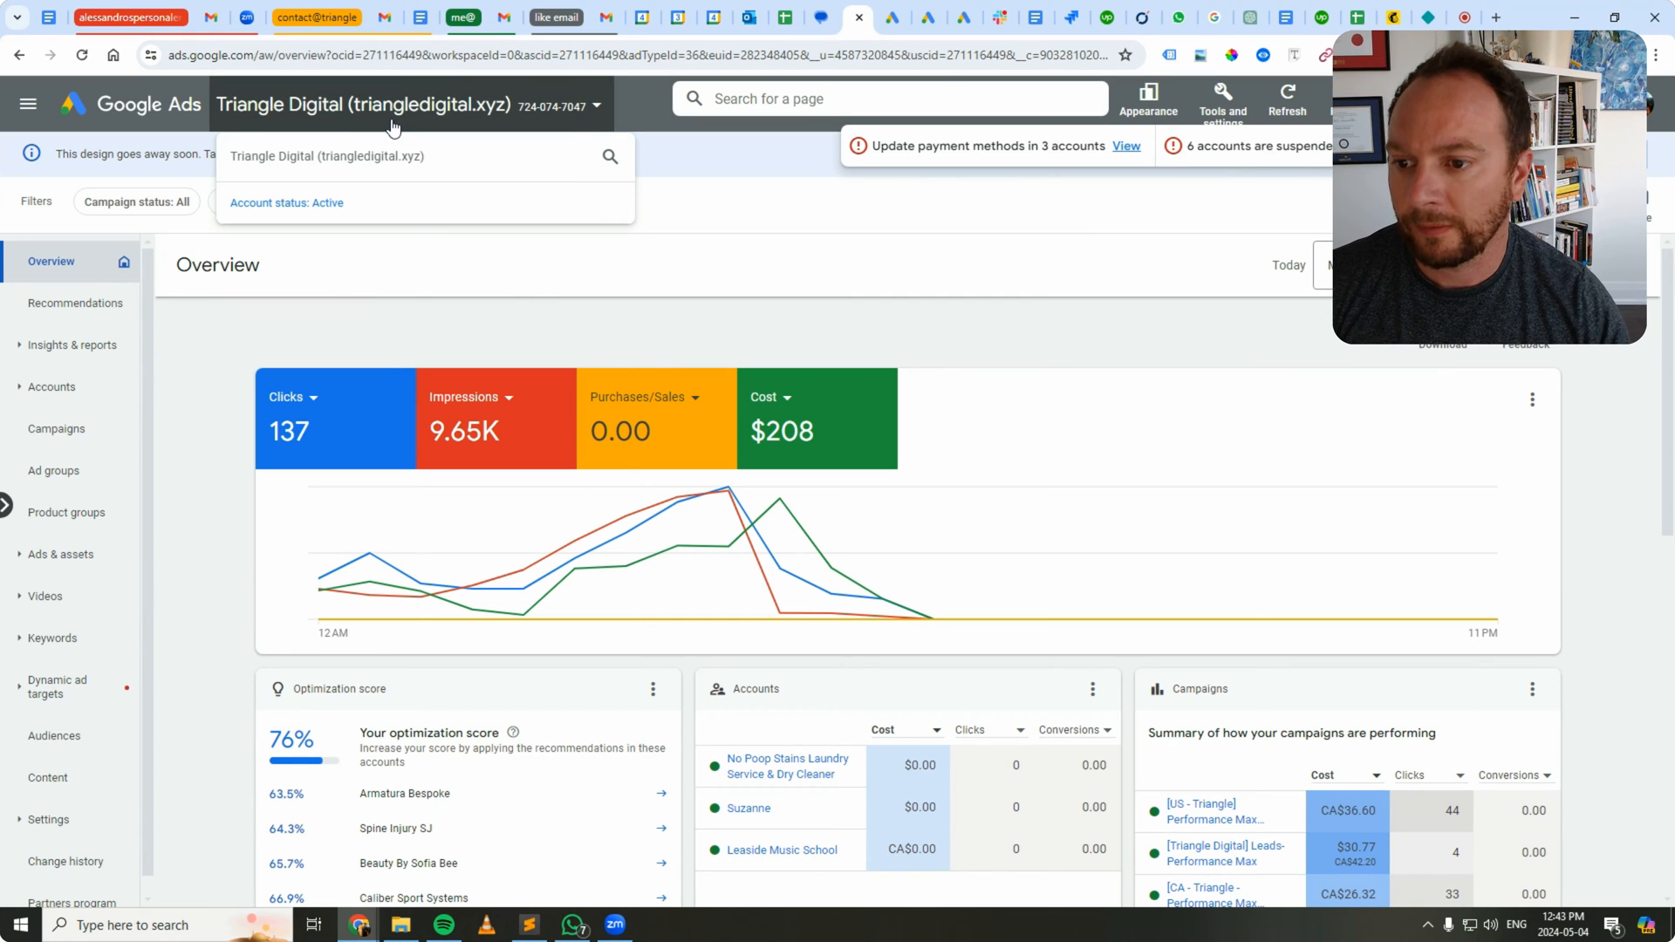
Step: Show the full list of client accounts in the account switcher
click(411, 155)
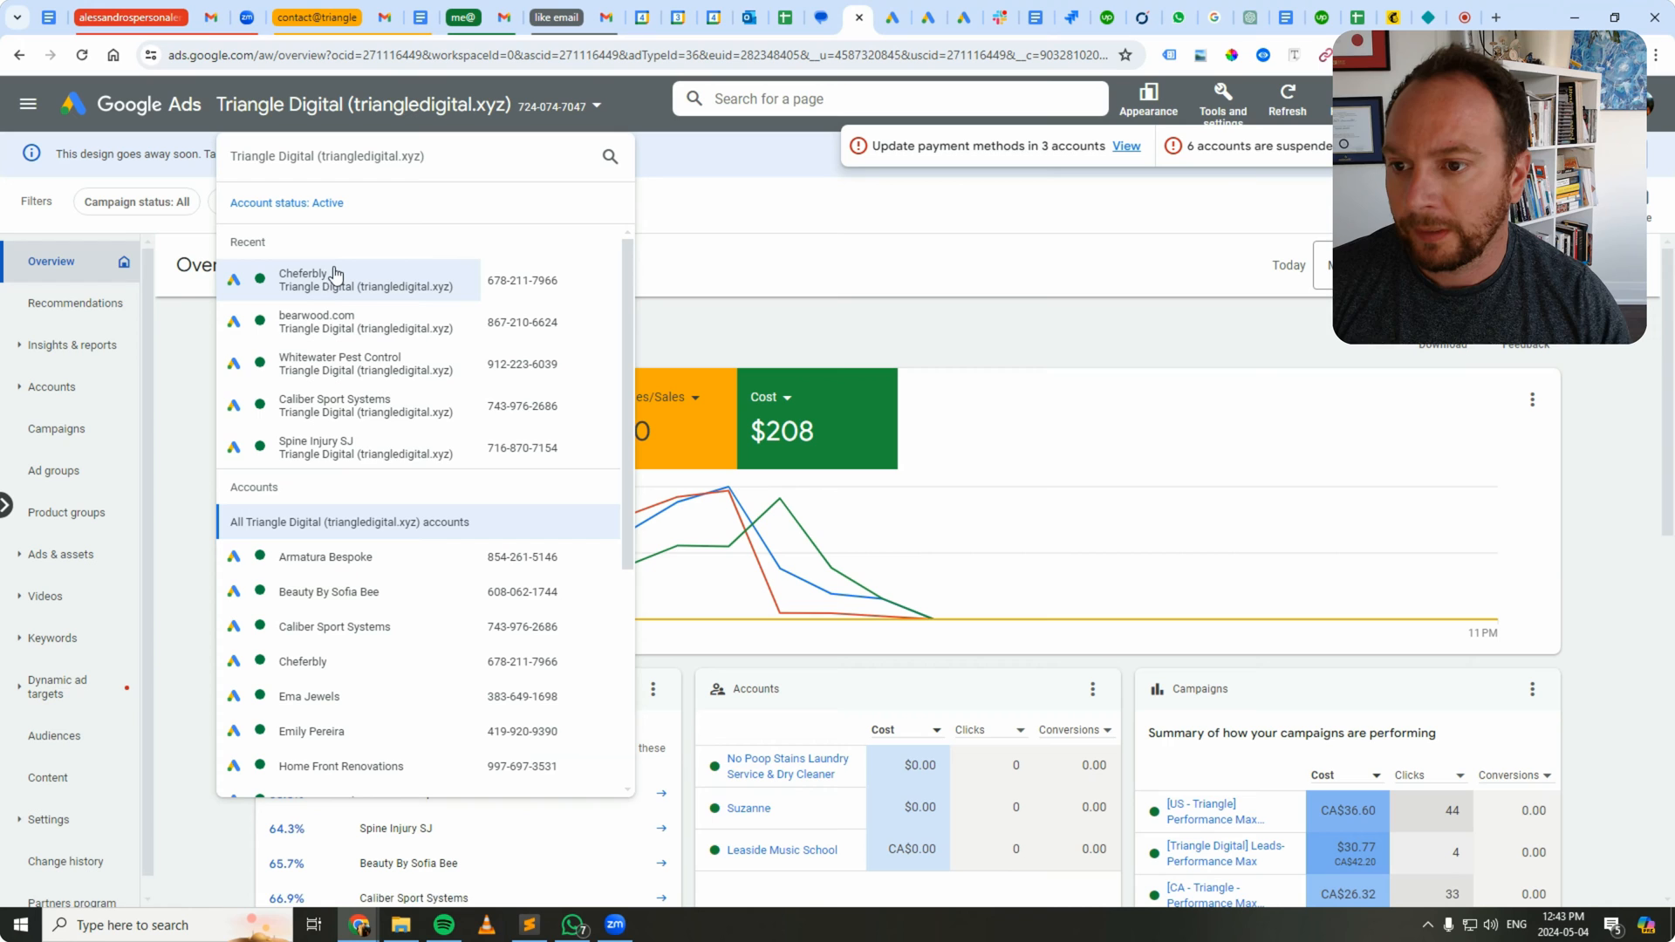
mouse_move(353, 447)
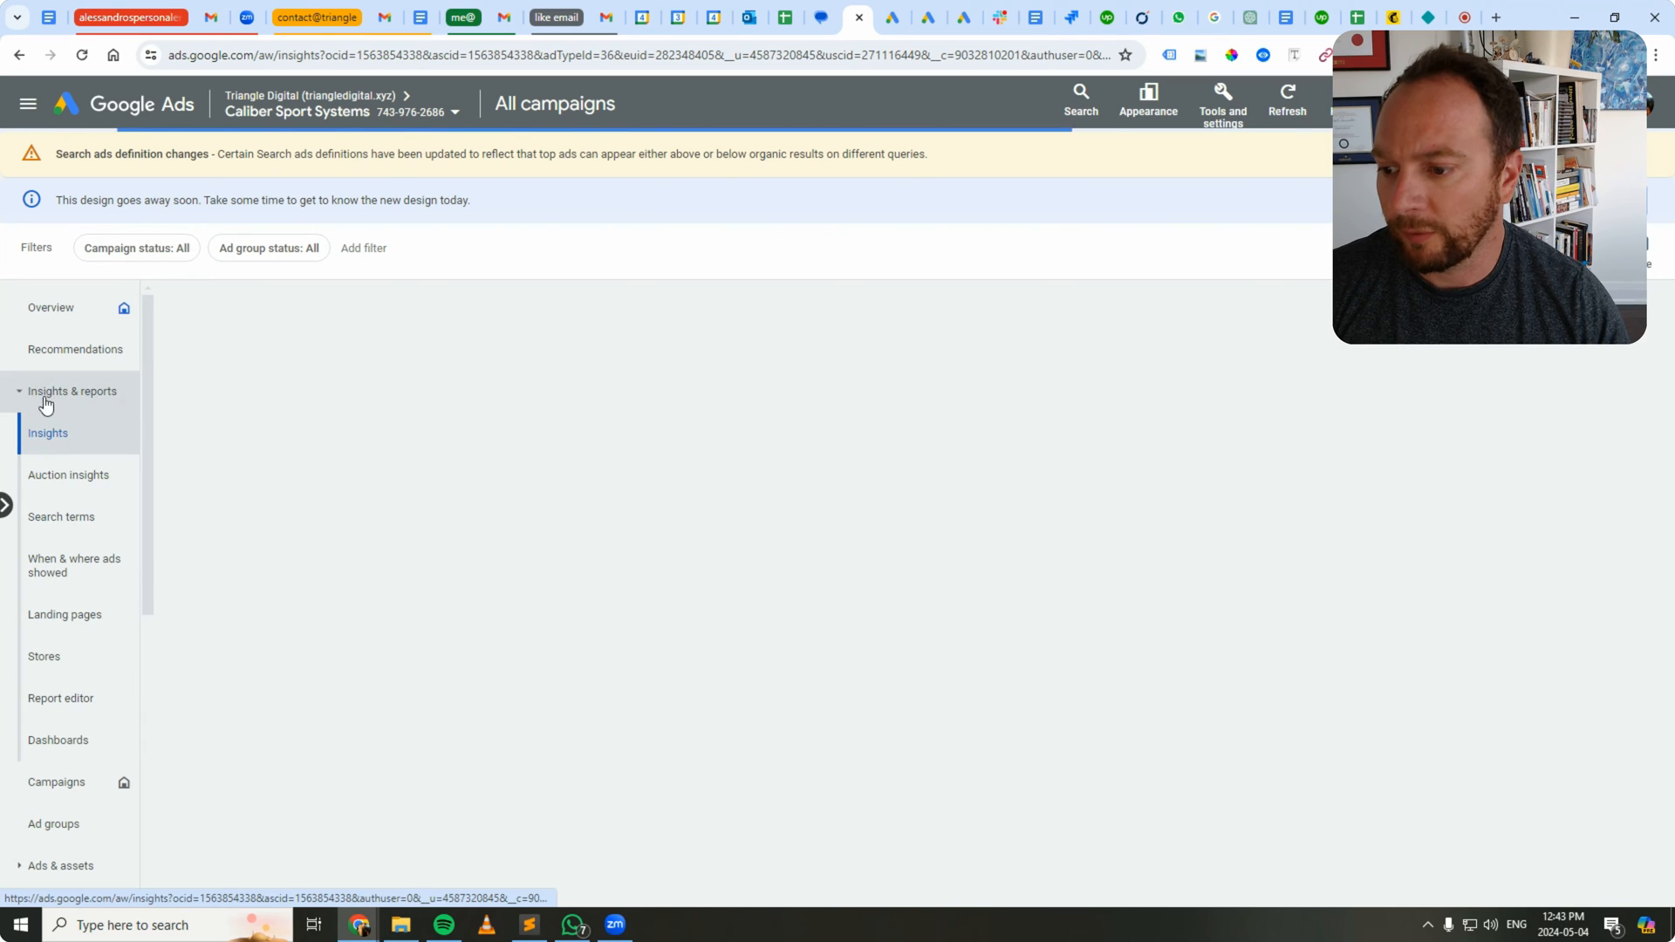
mouse_move(79, 698)
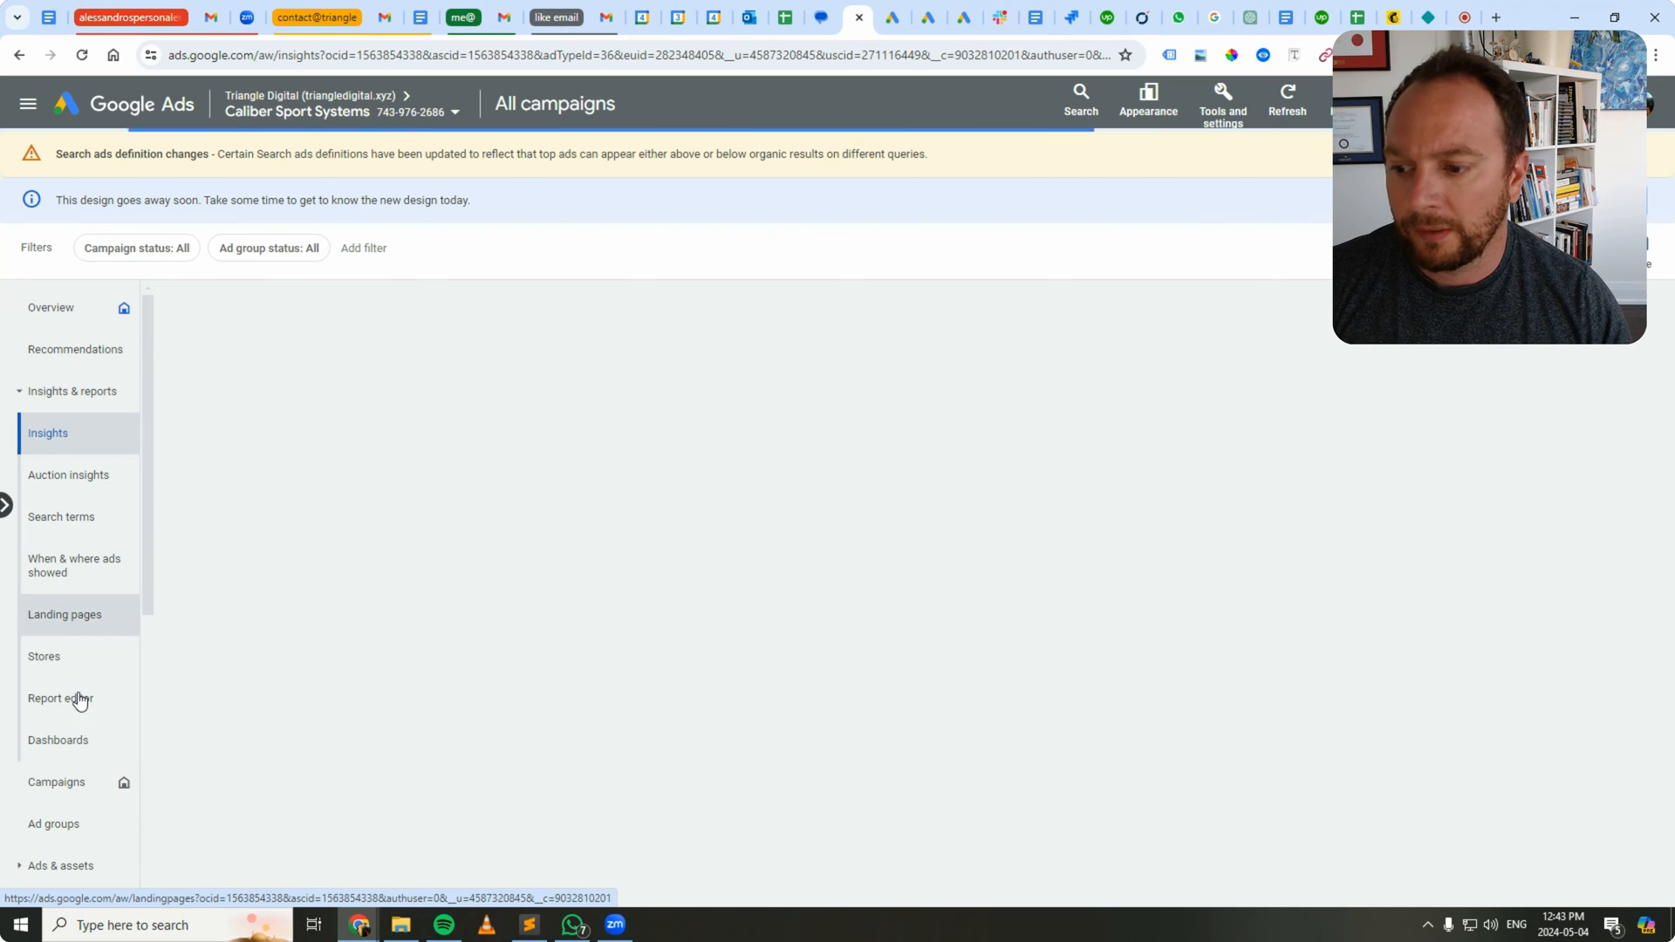
Step: Open Report editor from Insights & reports and scroll the template gallery down to Billing
click(47, 433)
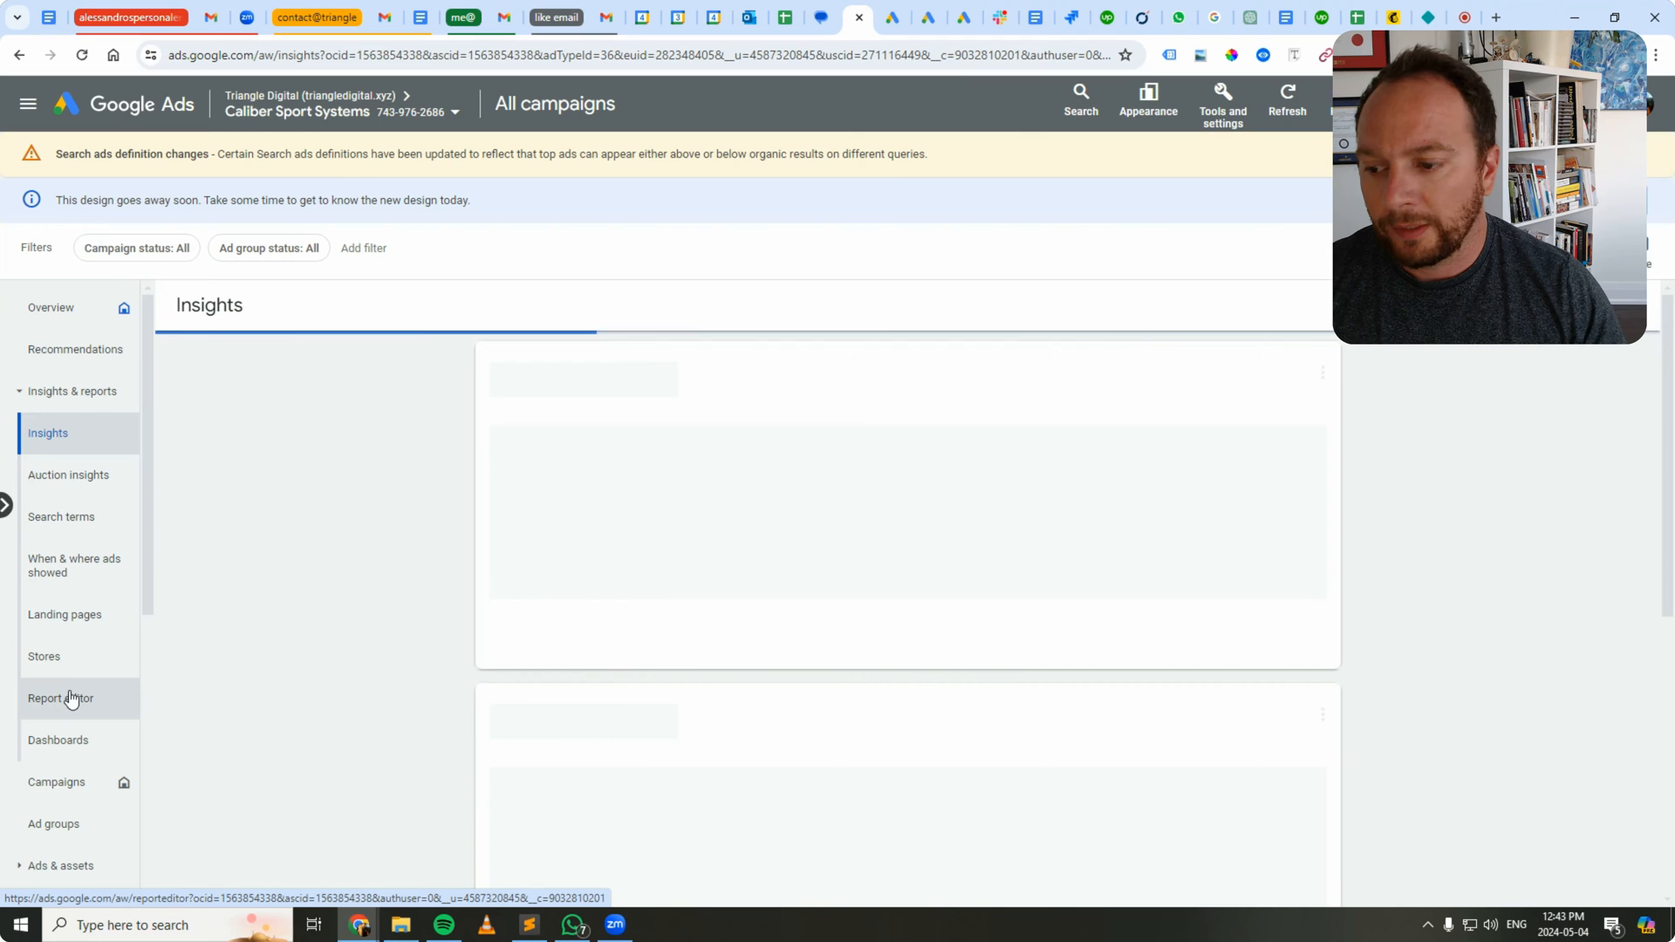
click(61, 698)
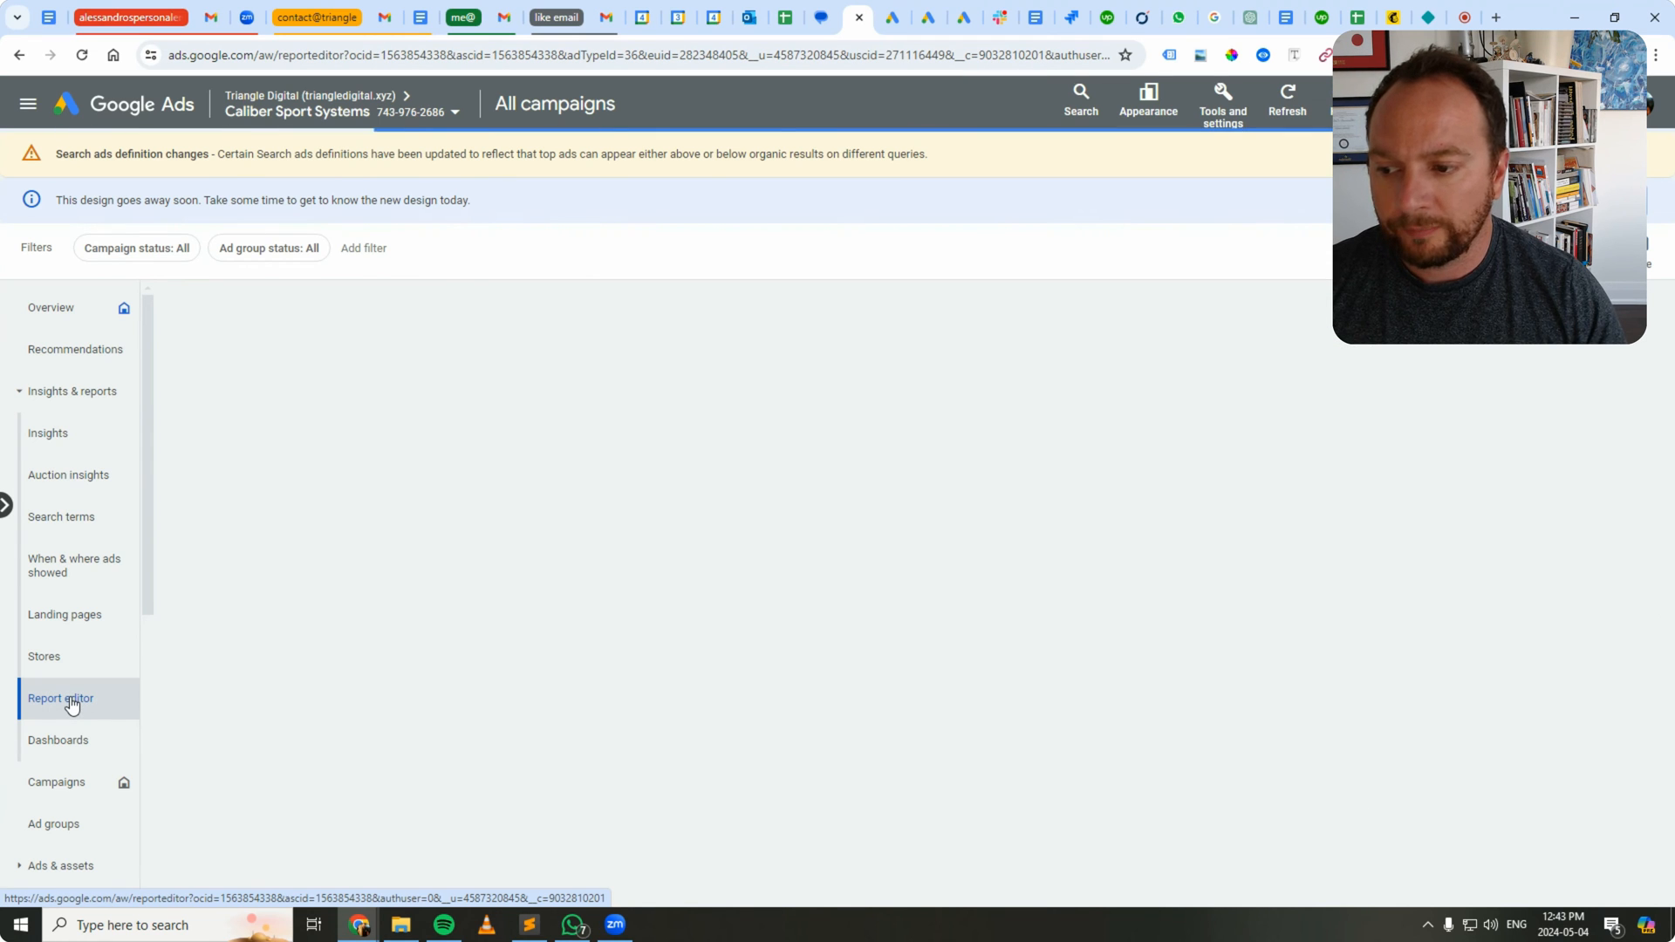
click(62, 698)
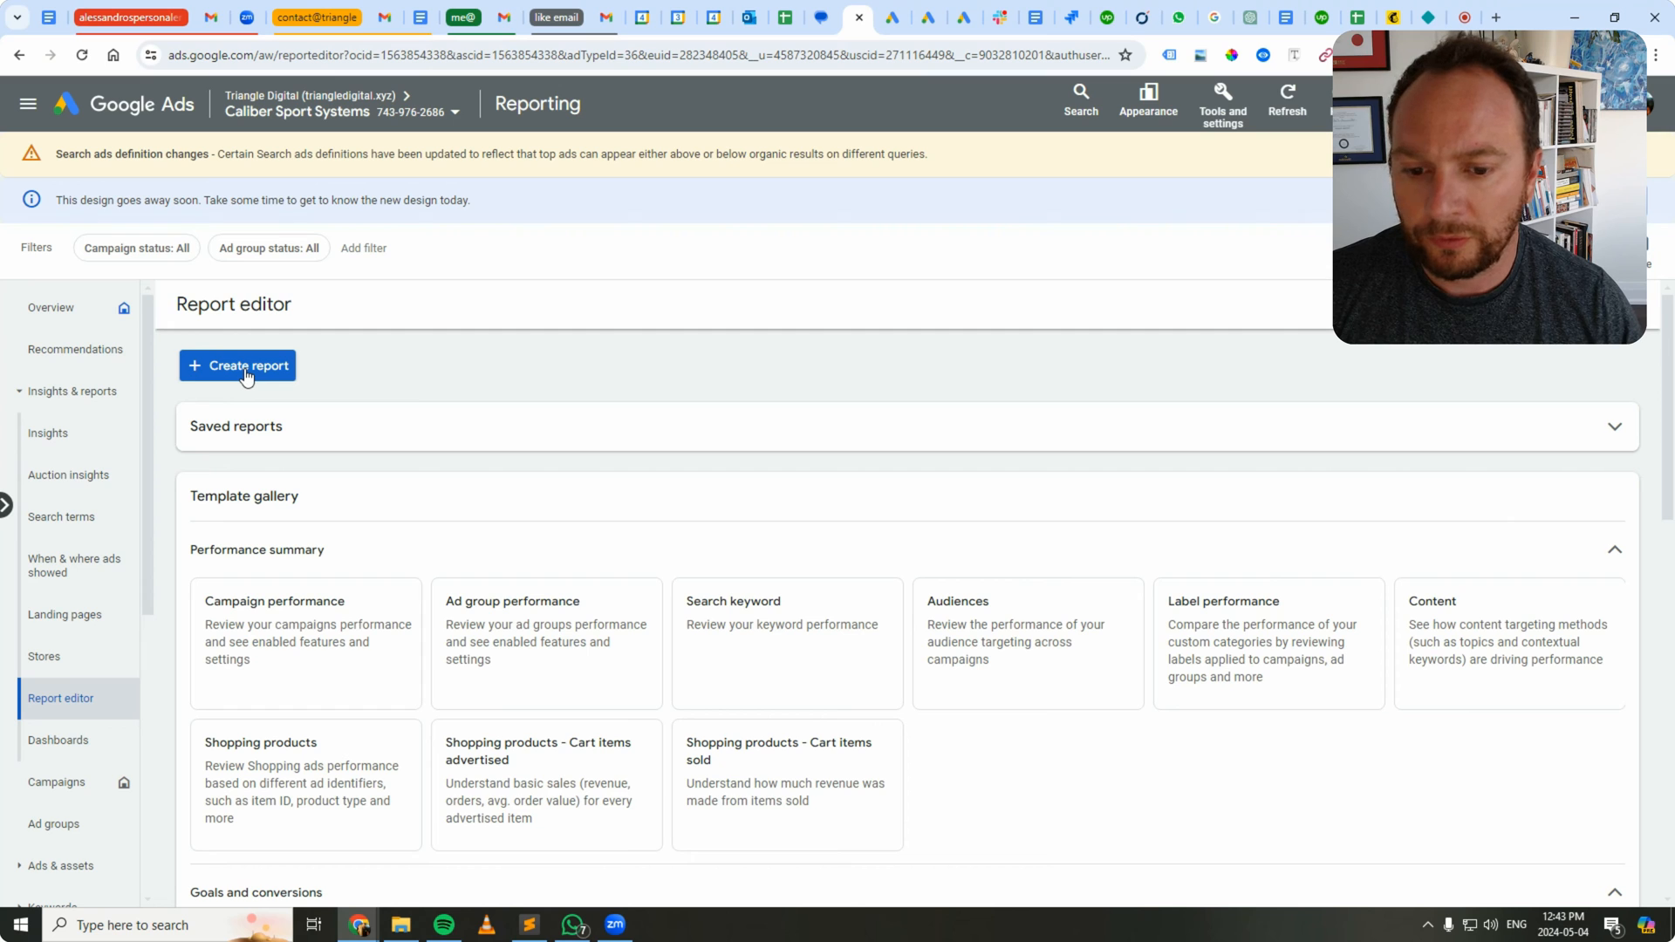
mouse_move(271, 522)
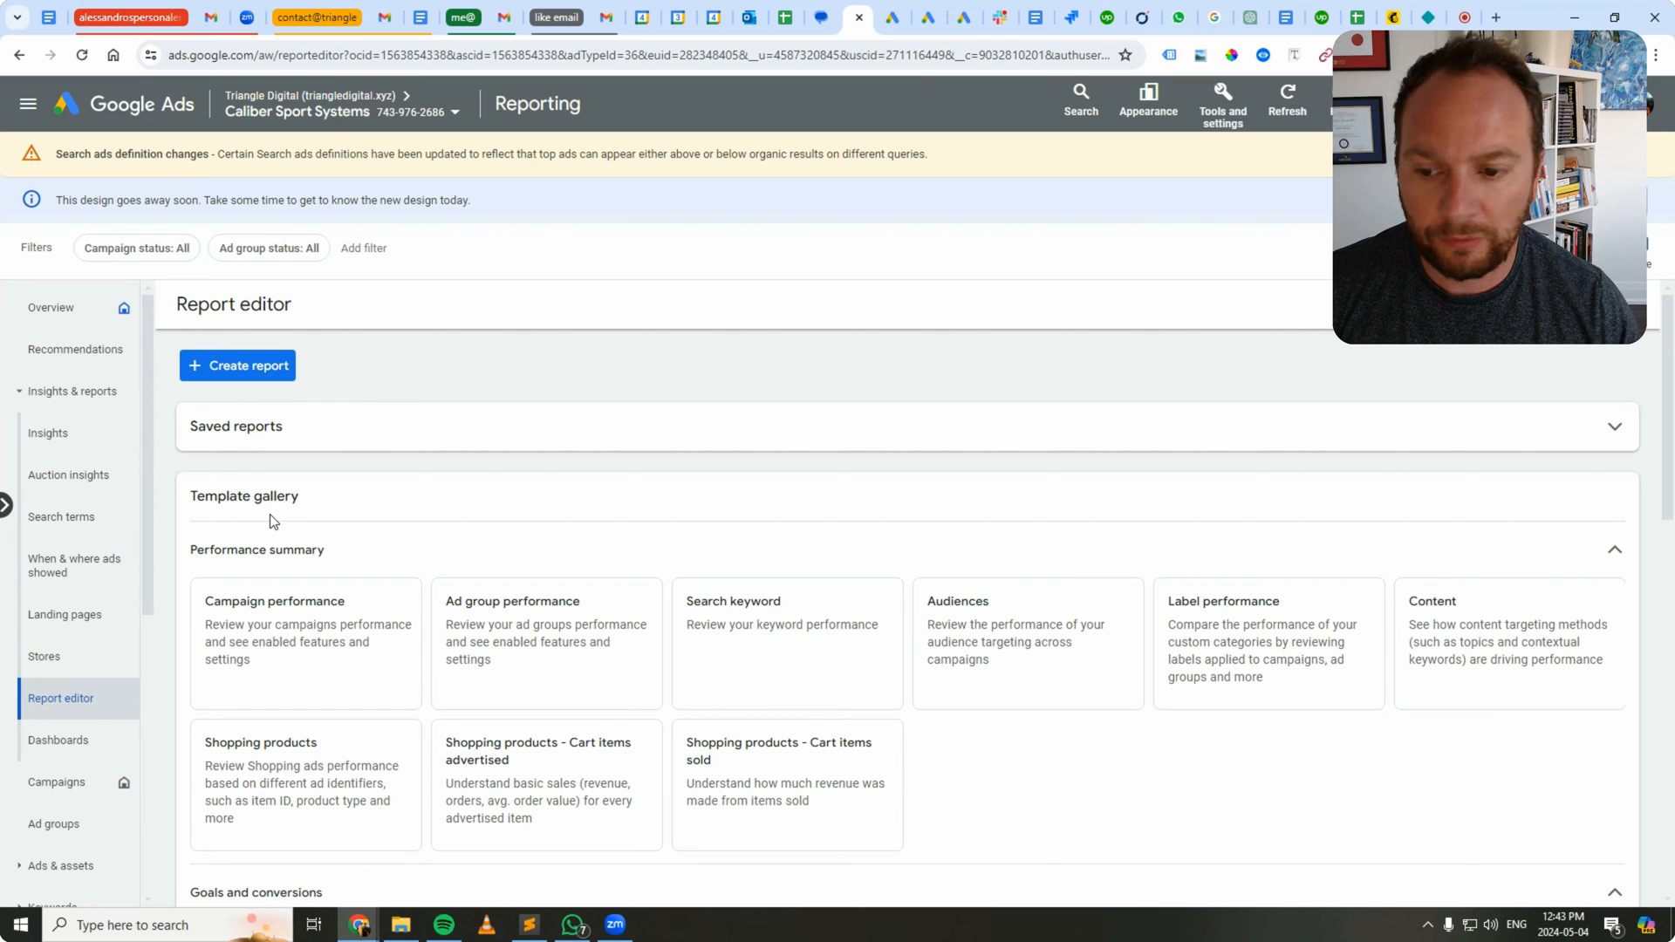
mouse_move(289, 602)
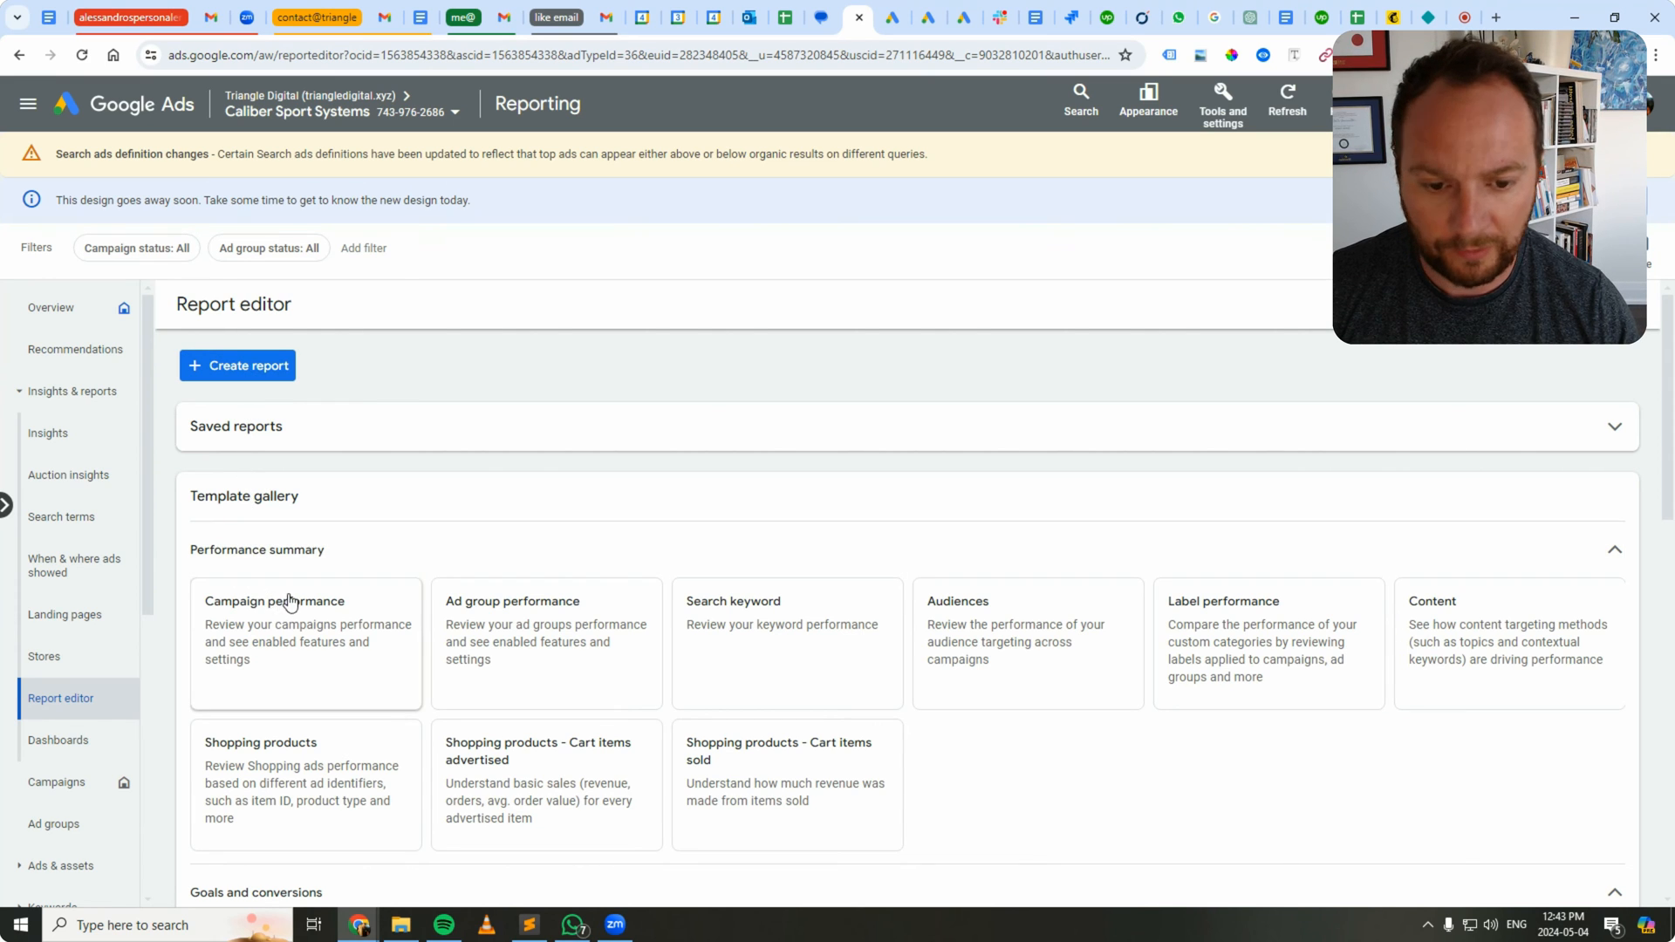
scroll(down, 3)
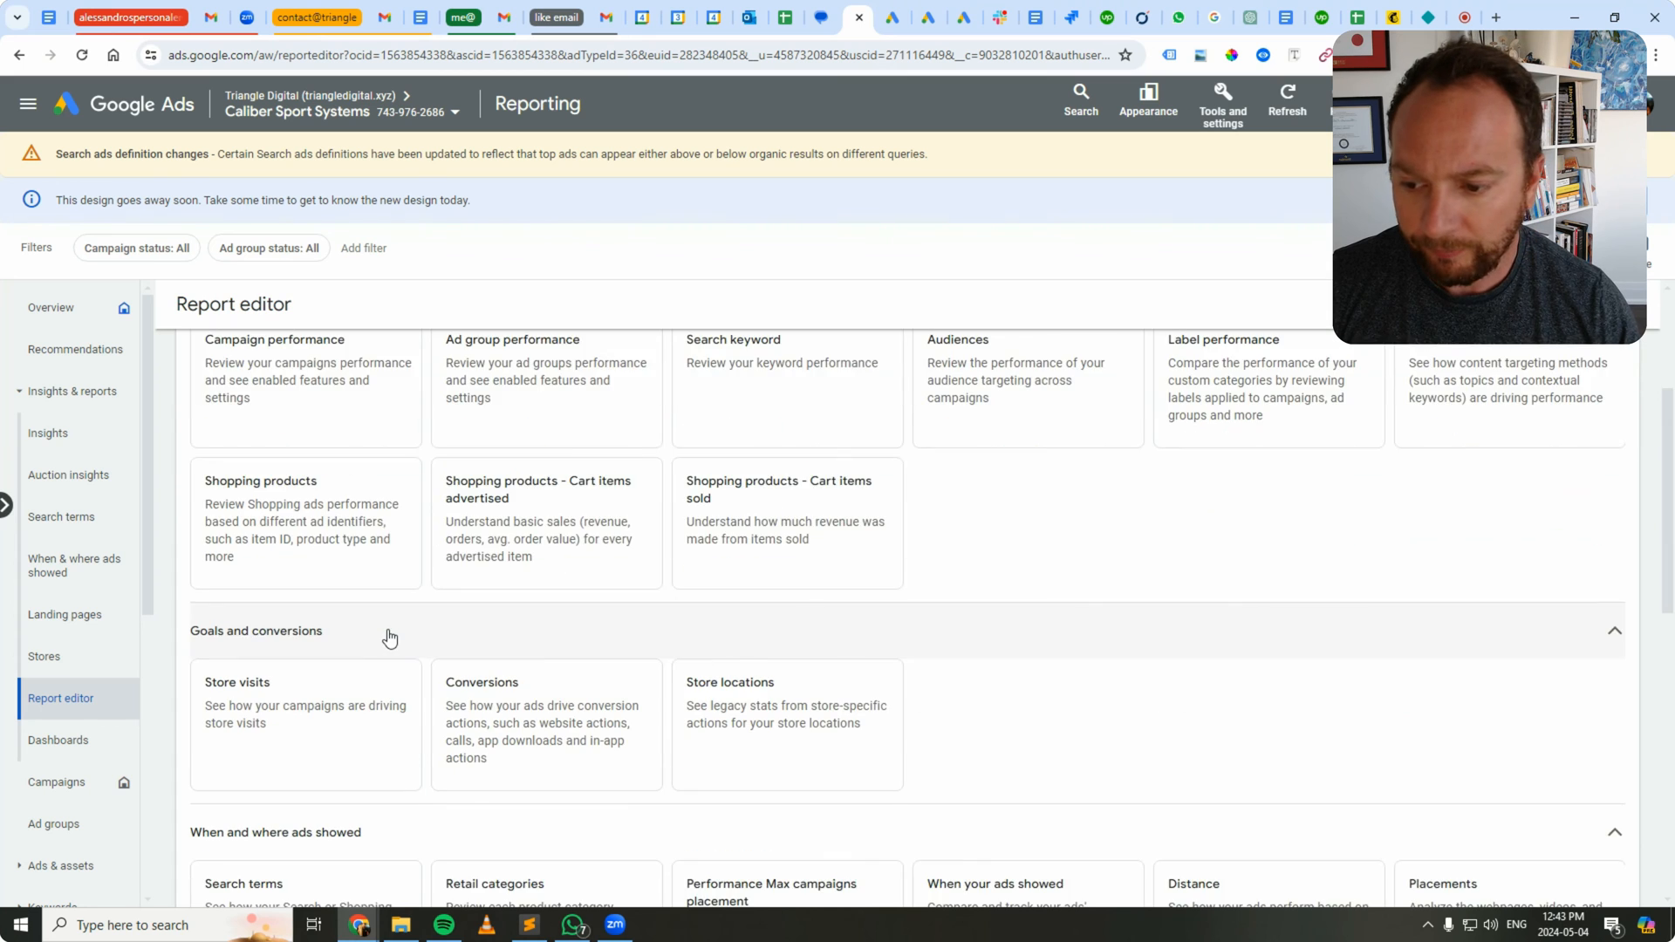
scroll(down, 3)
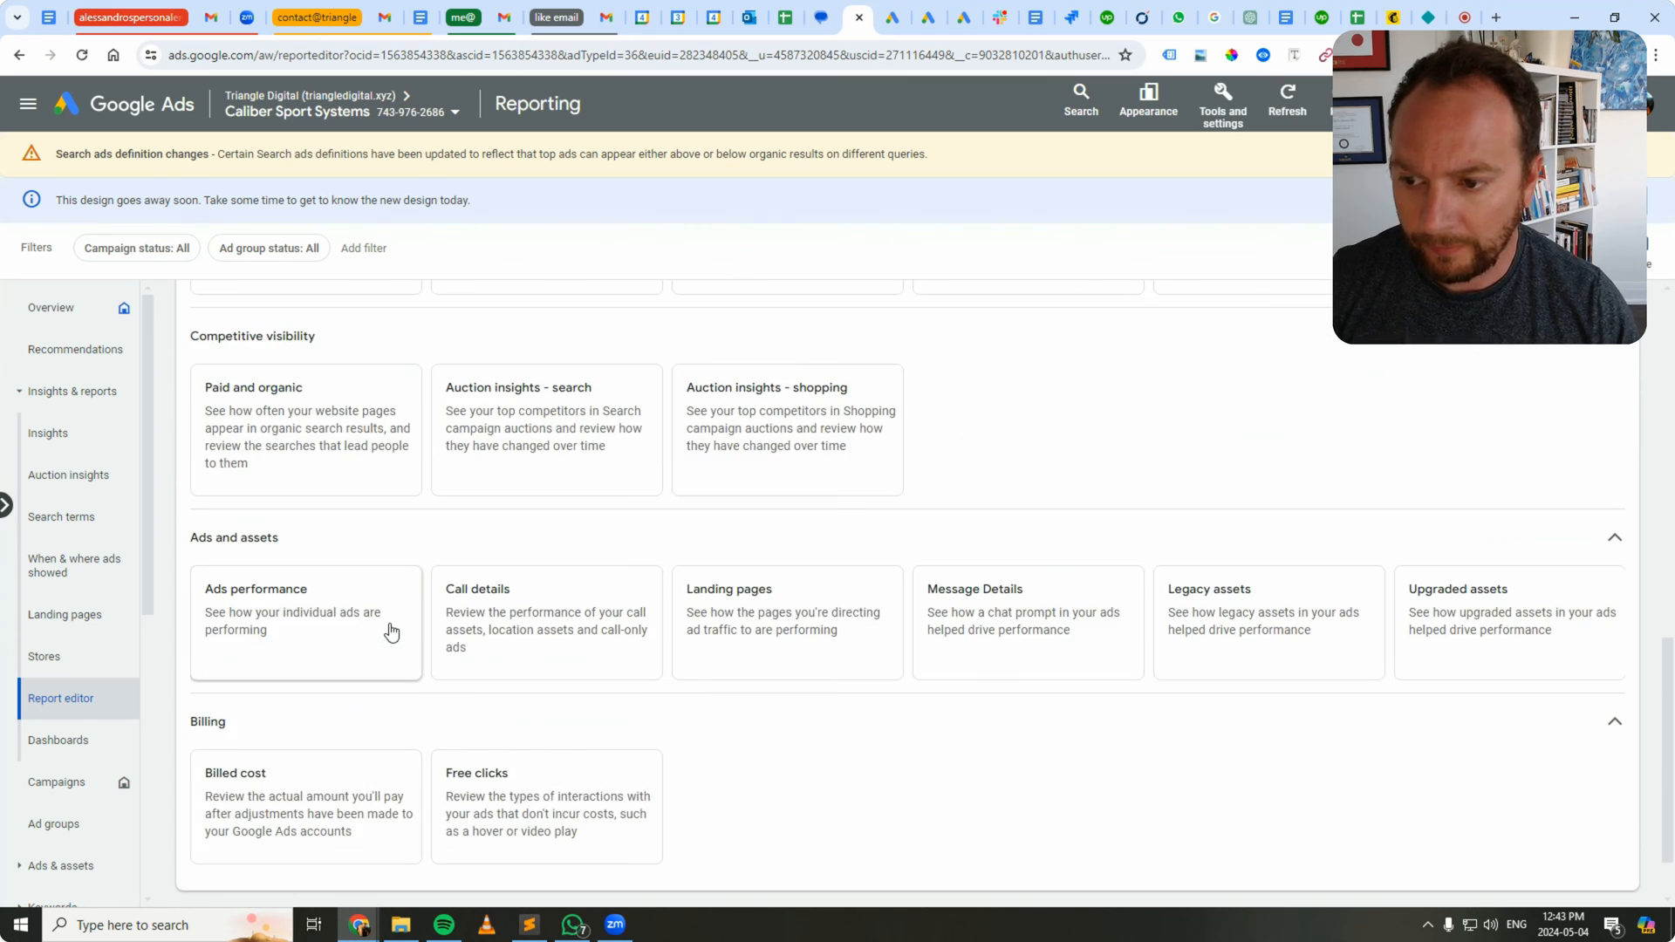
scroll(down, 3)
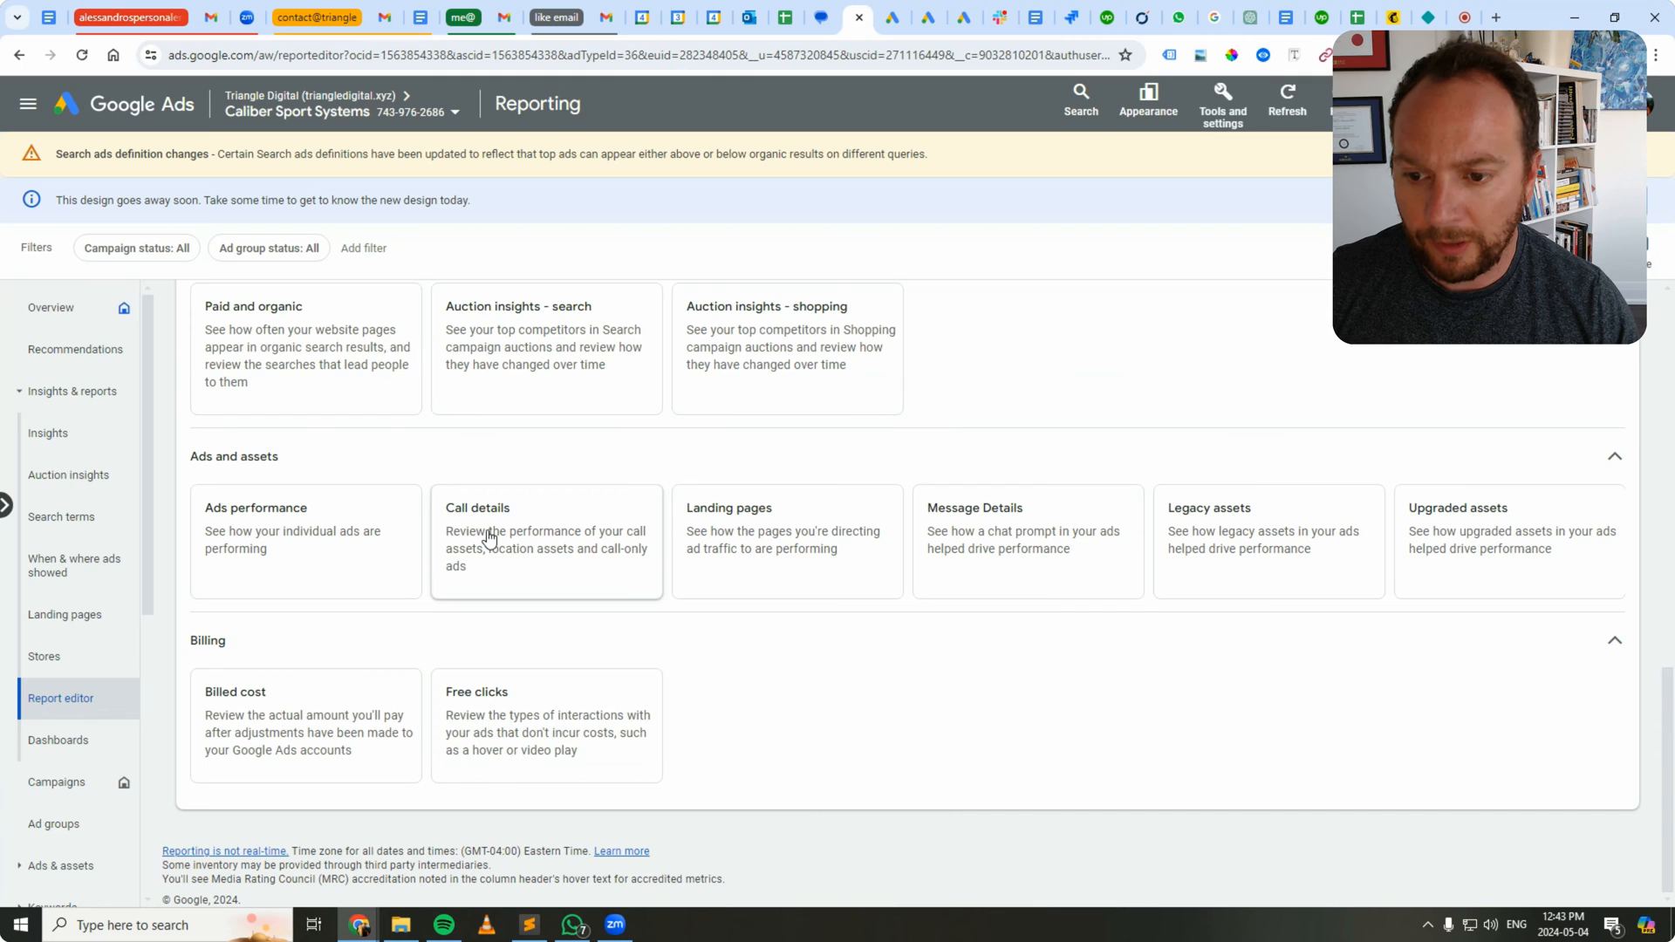
click(546, 539)
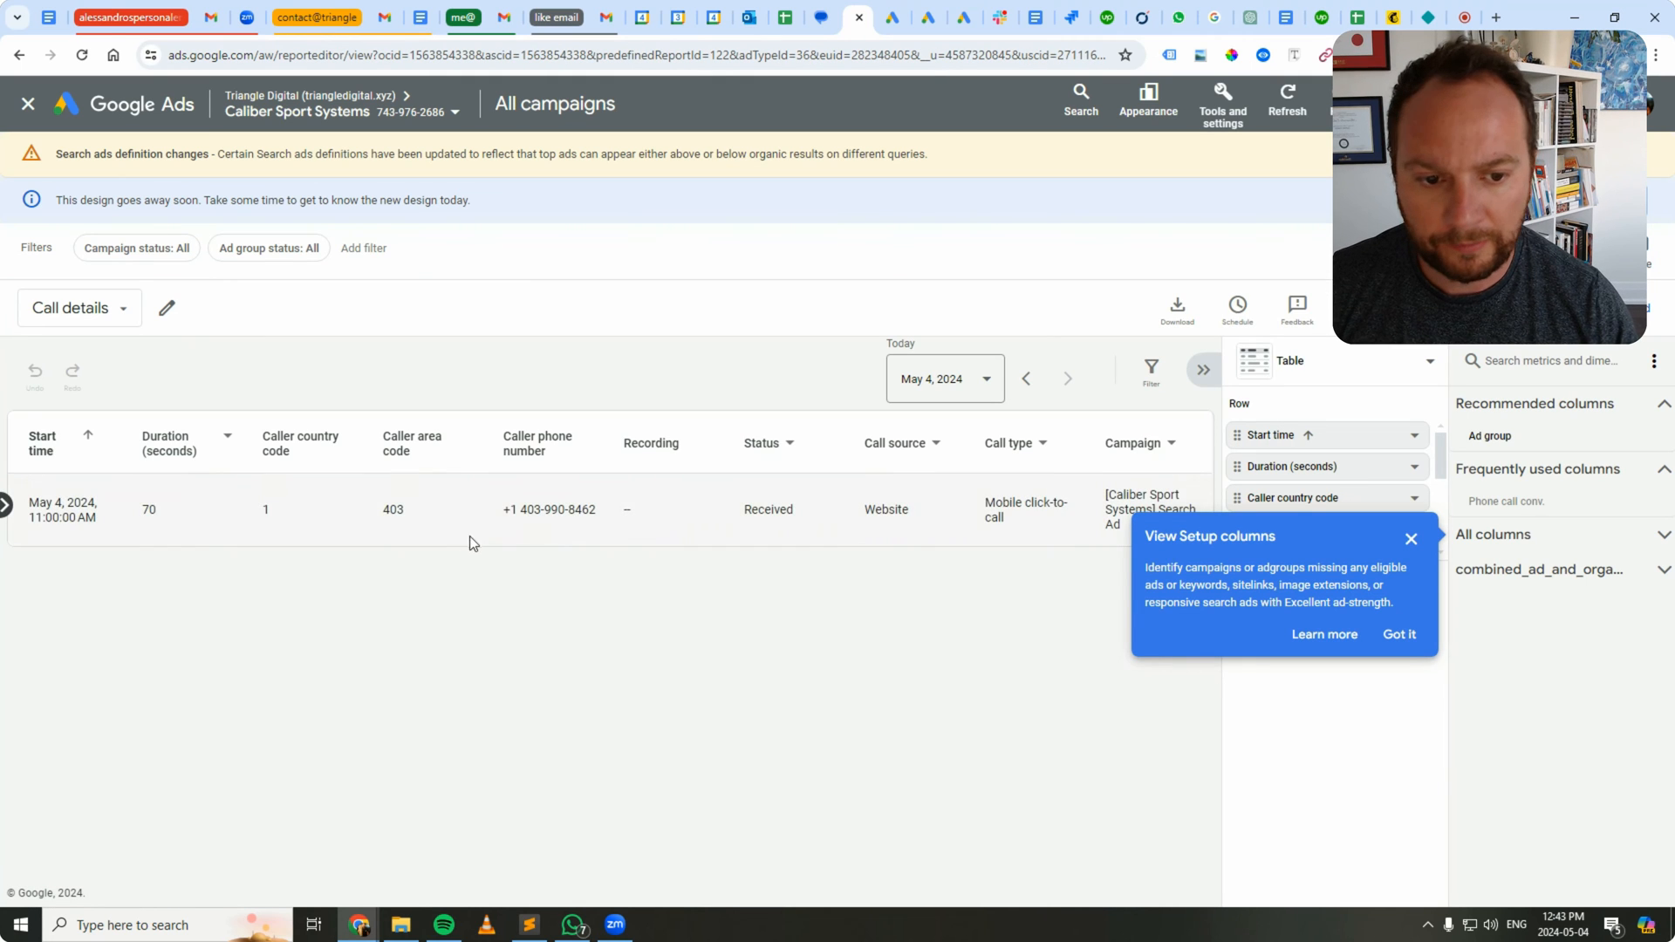
click(1399, 633)
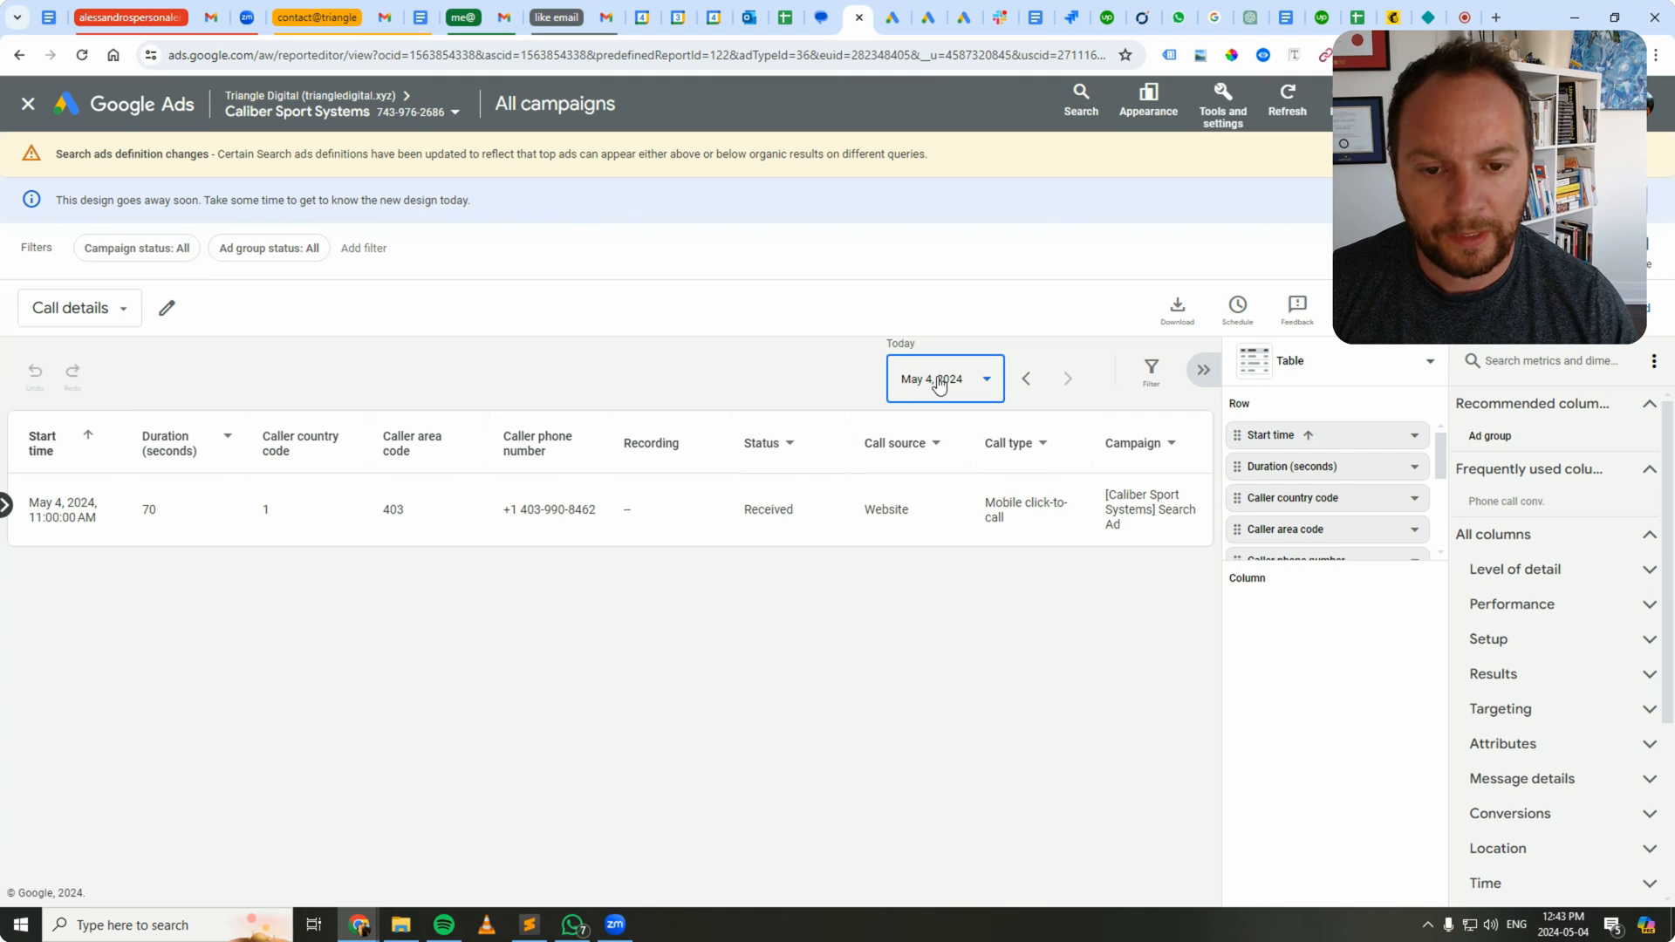
click(944, 380)
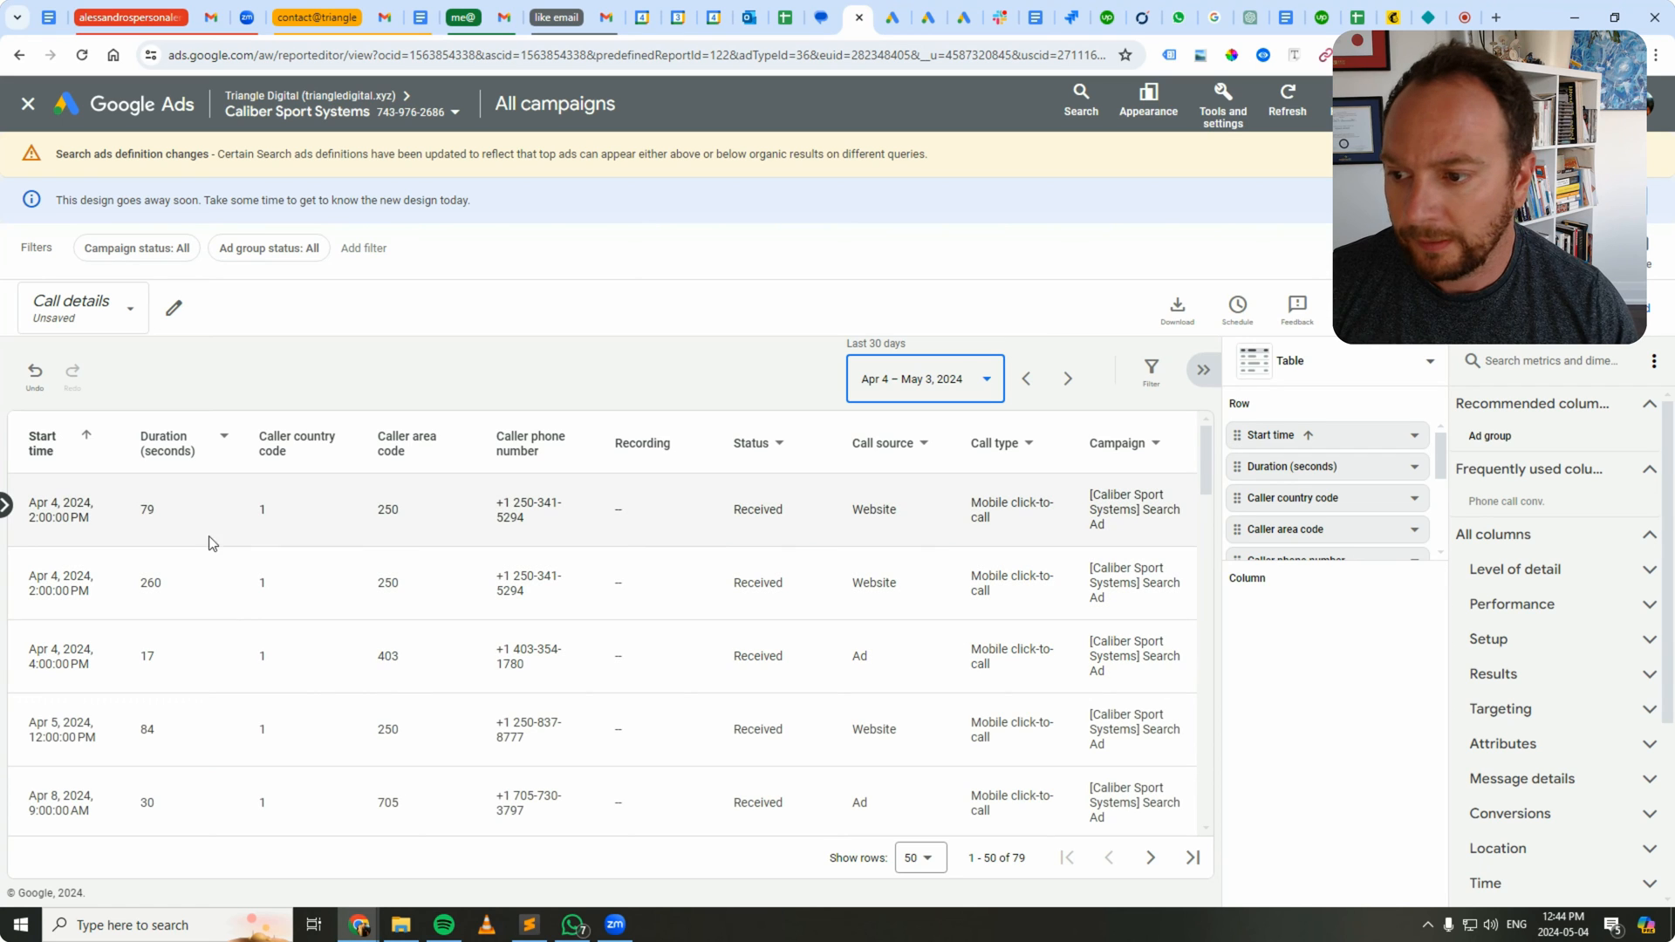
mouse_move(166, 472)
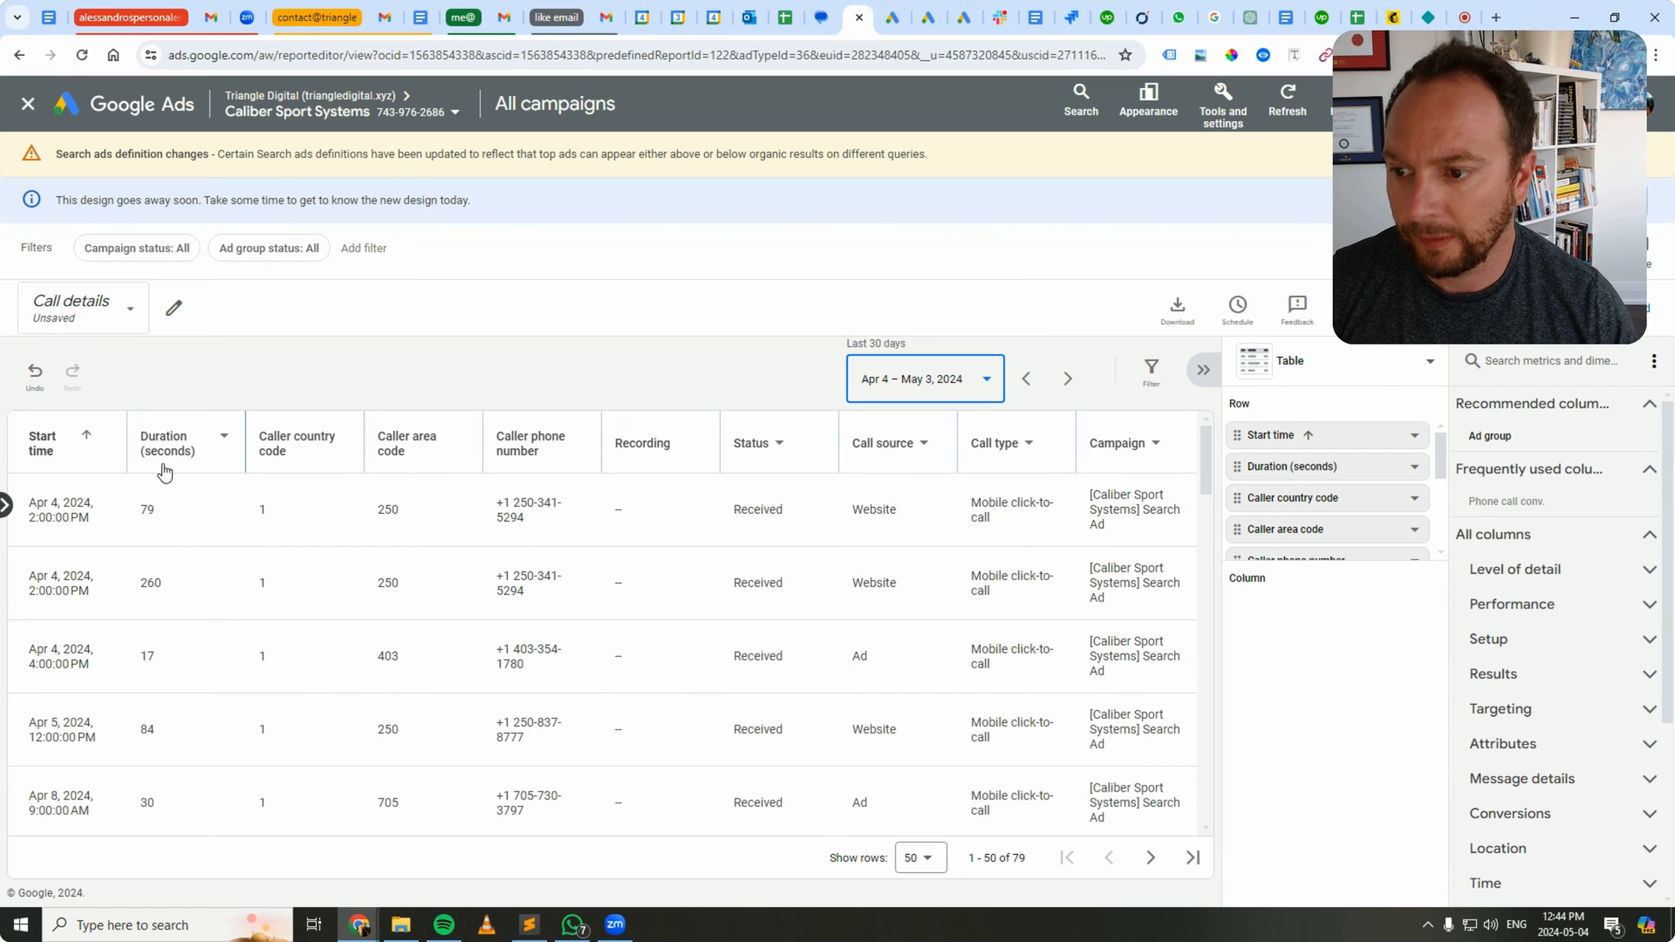
mouse_move(254, 509)
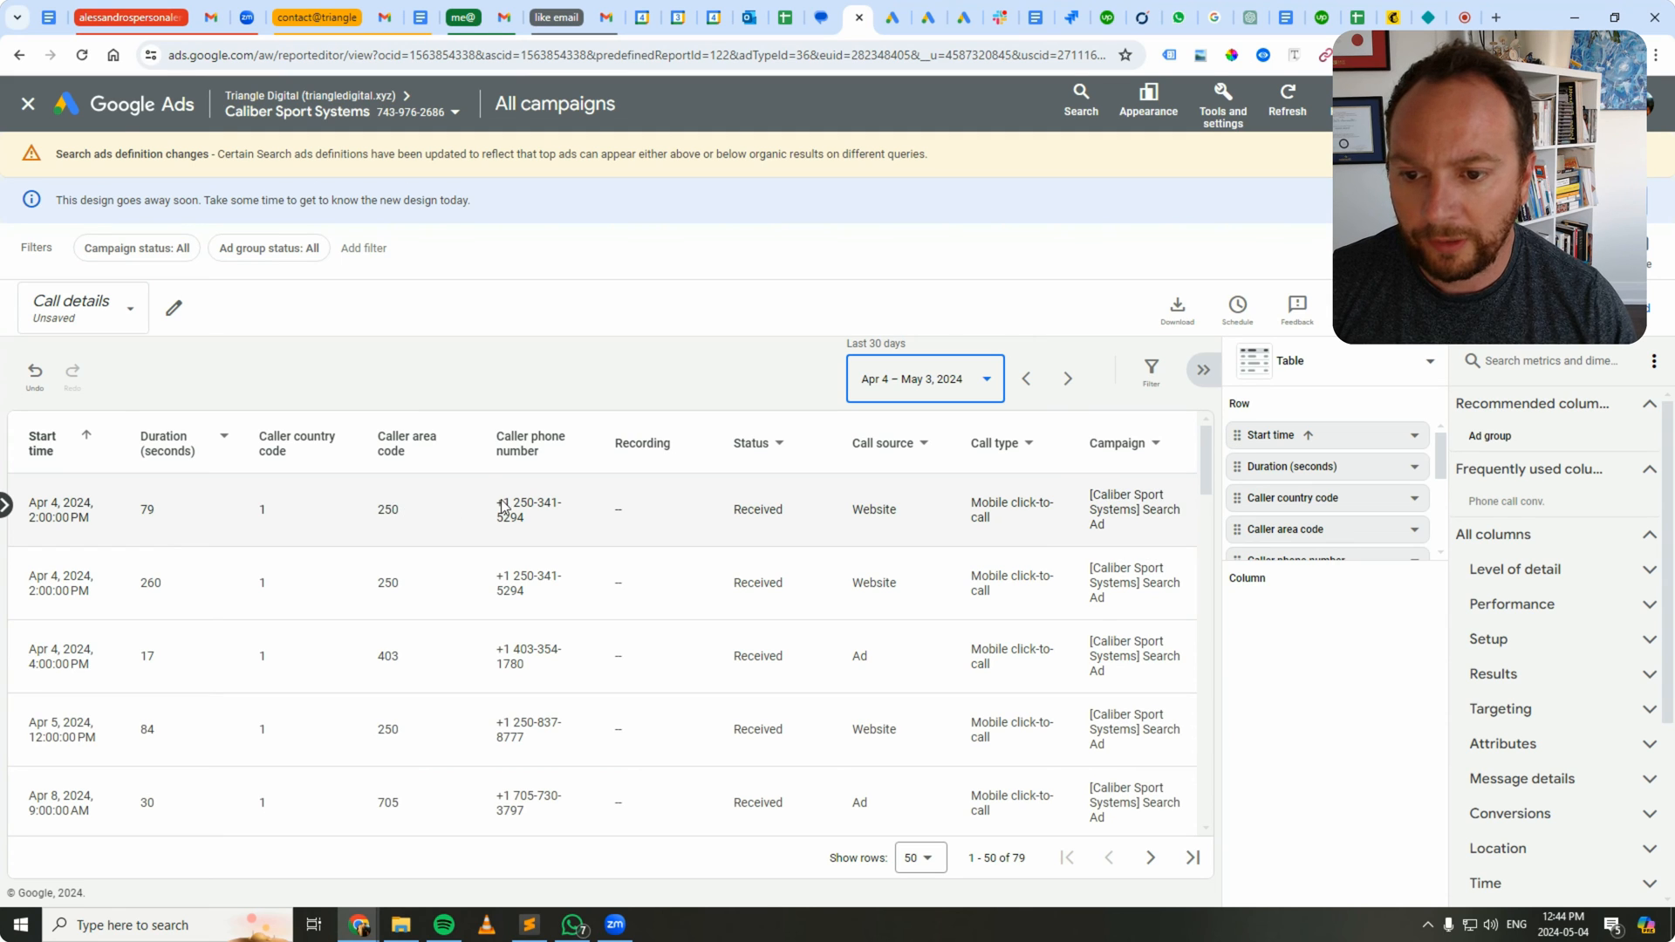
mouse_move(563, 532)
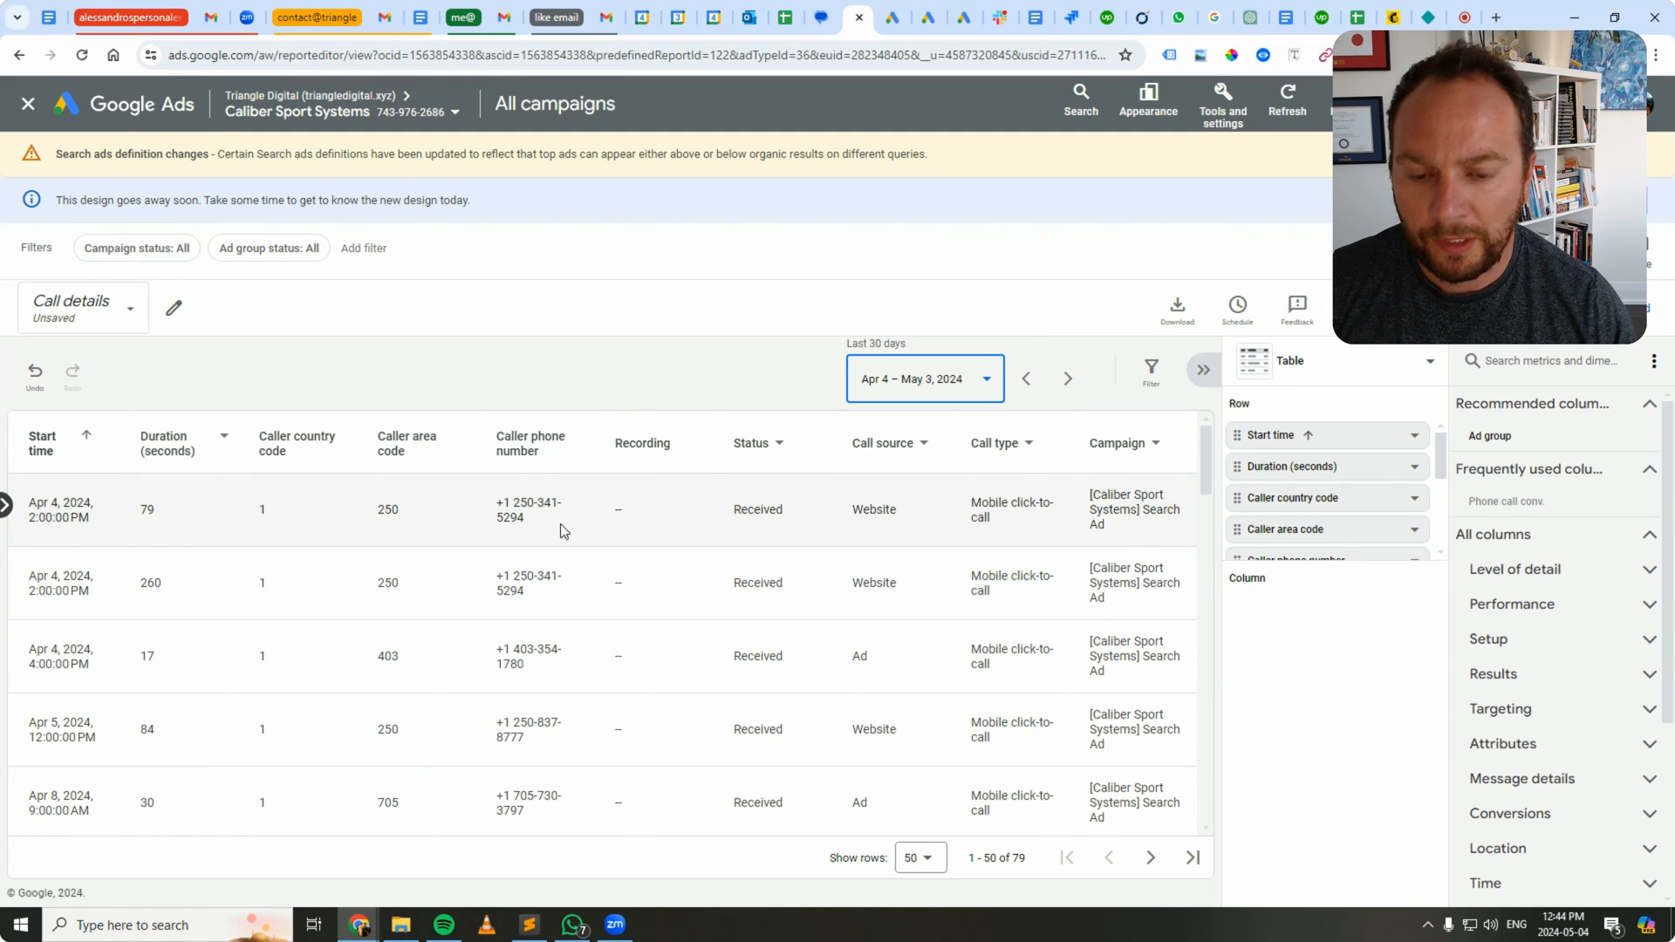
mouse_move(967, 503)
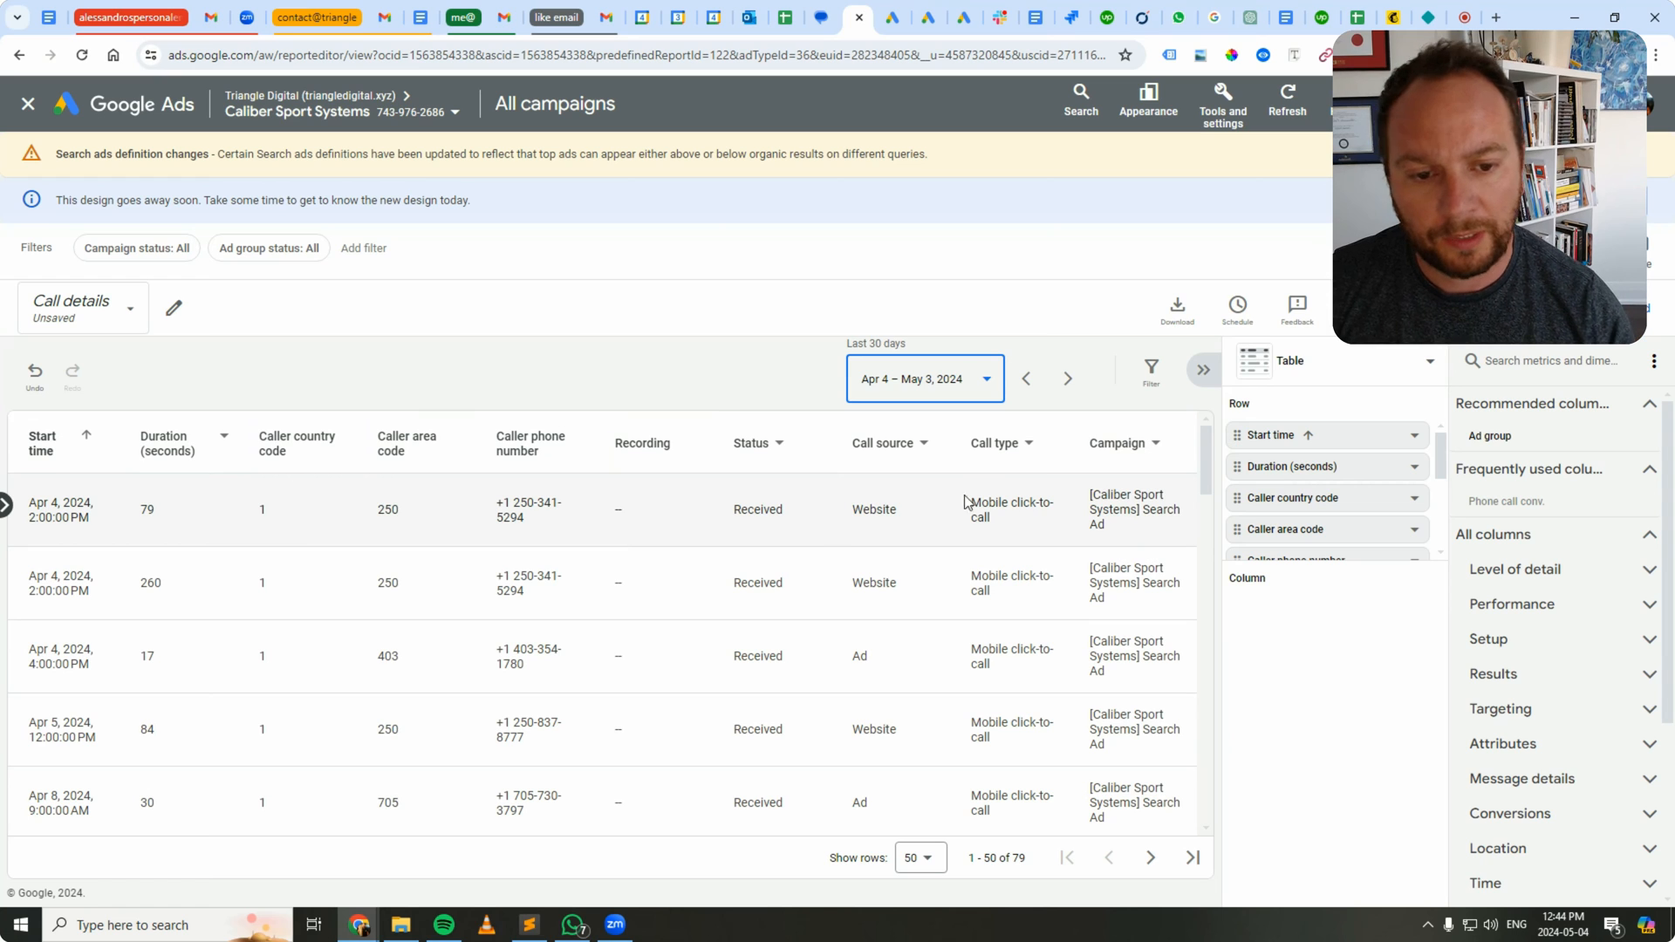
mouse_move(1002, 499)
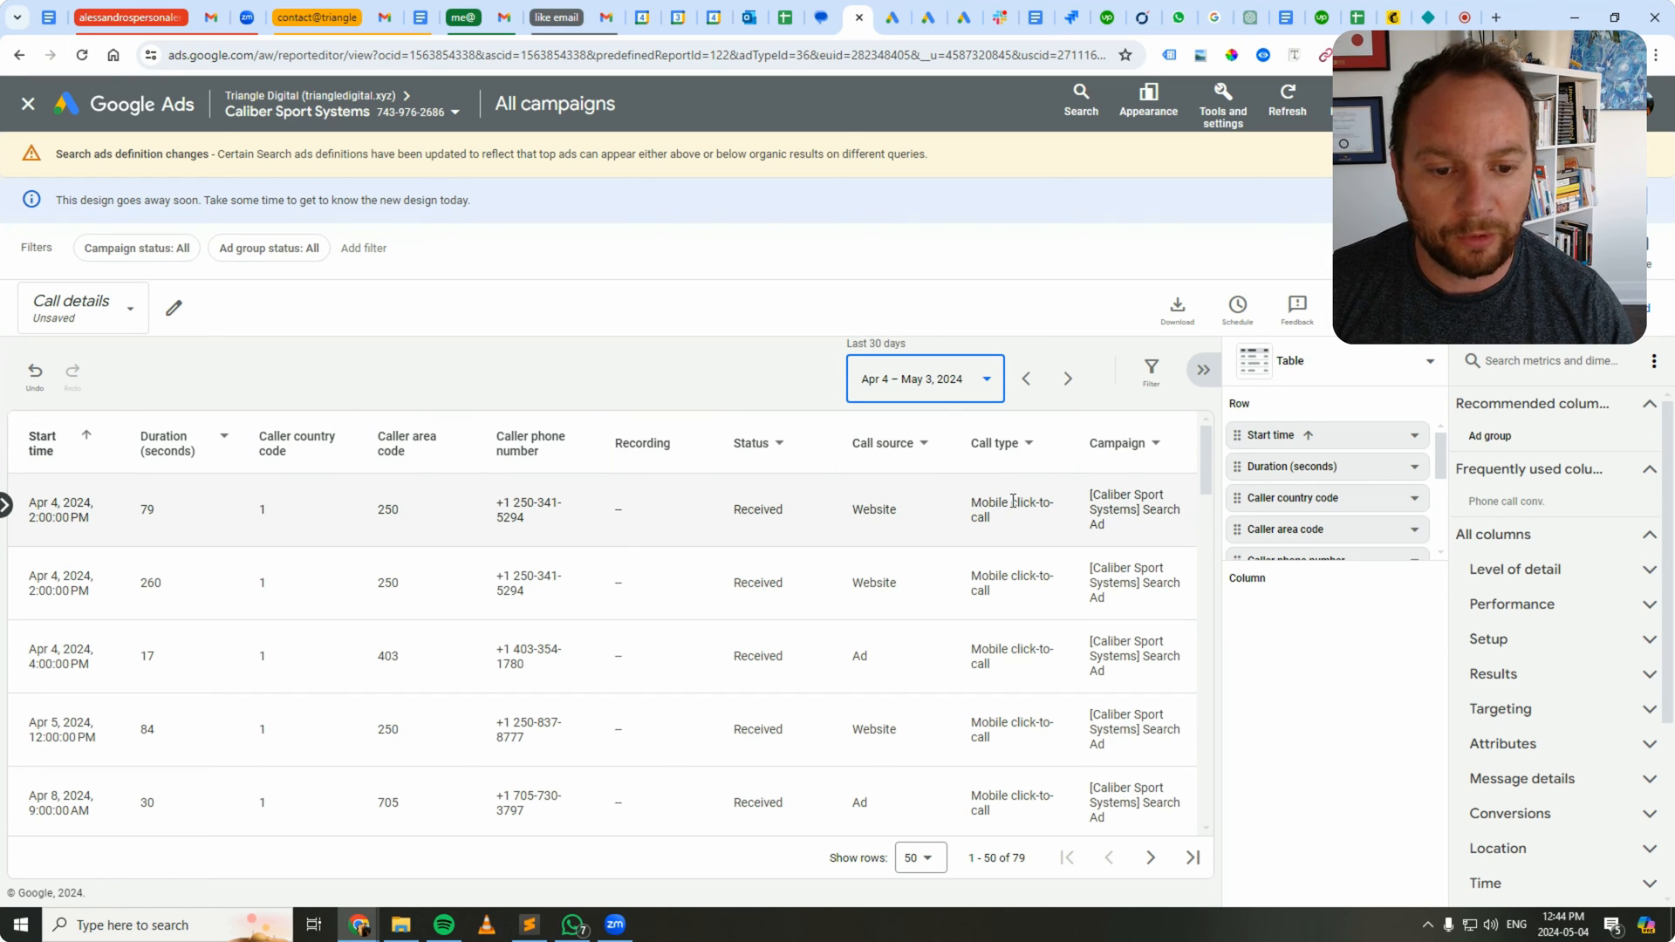
mouse_move(1042, 550)
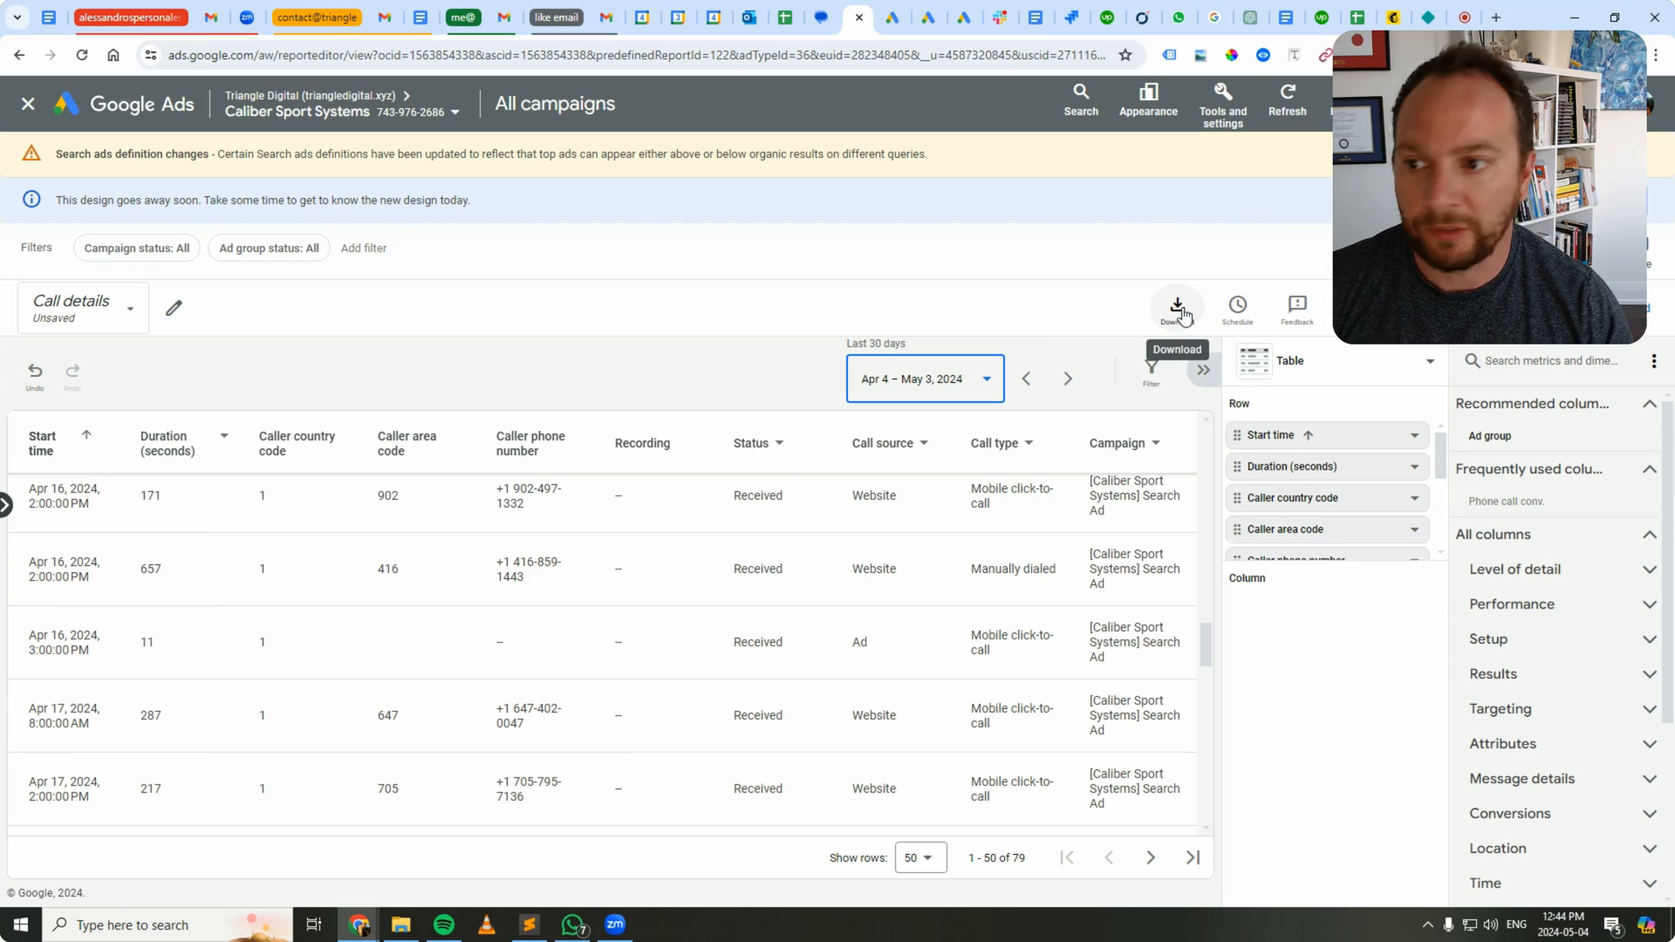
mouse_move(1176, 309)
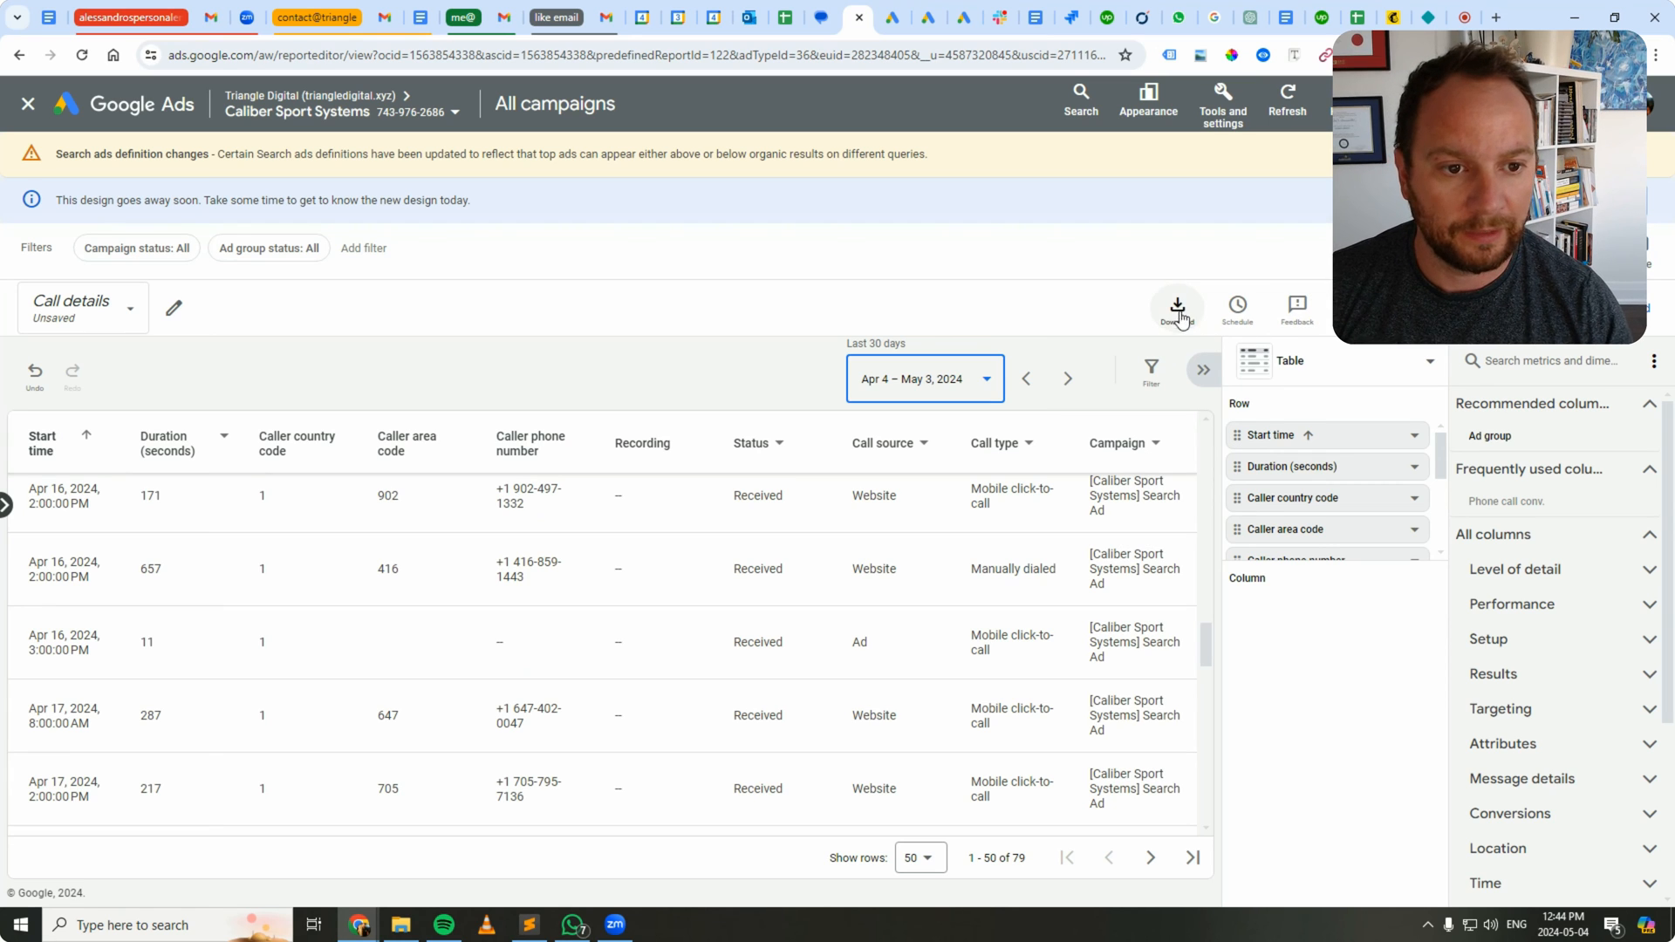
Step: Download the Call details report as a .pdf and open the 8-page file
click(1175, 308)
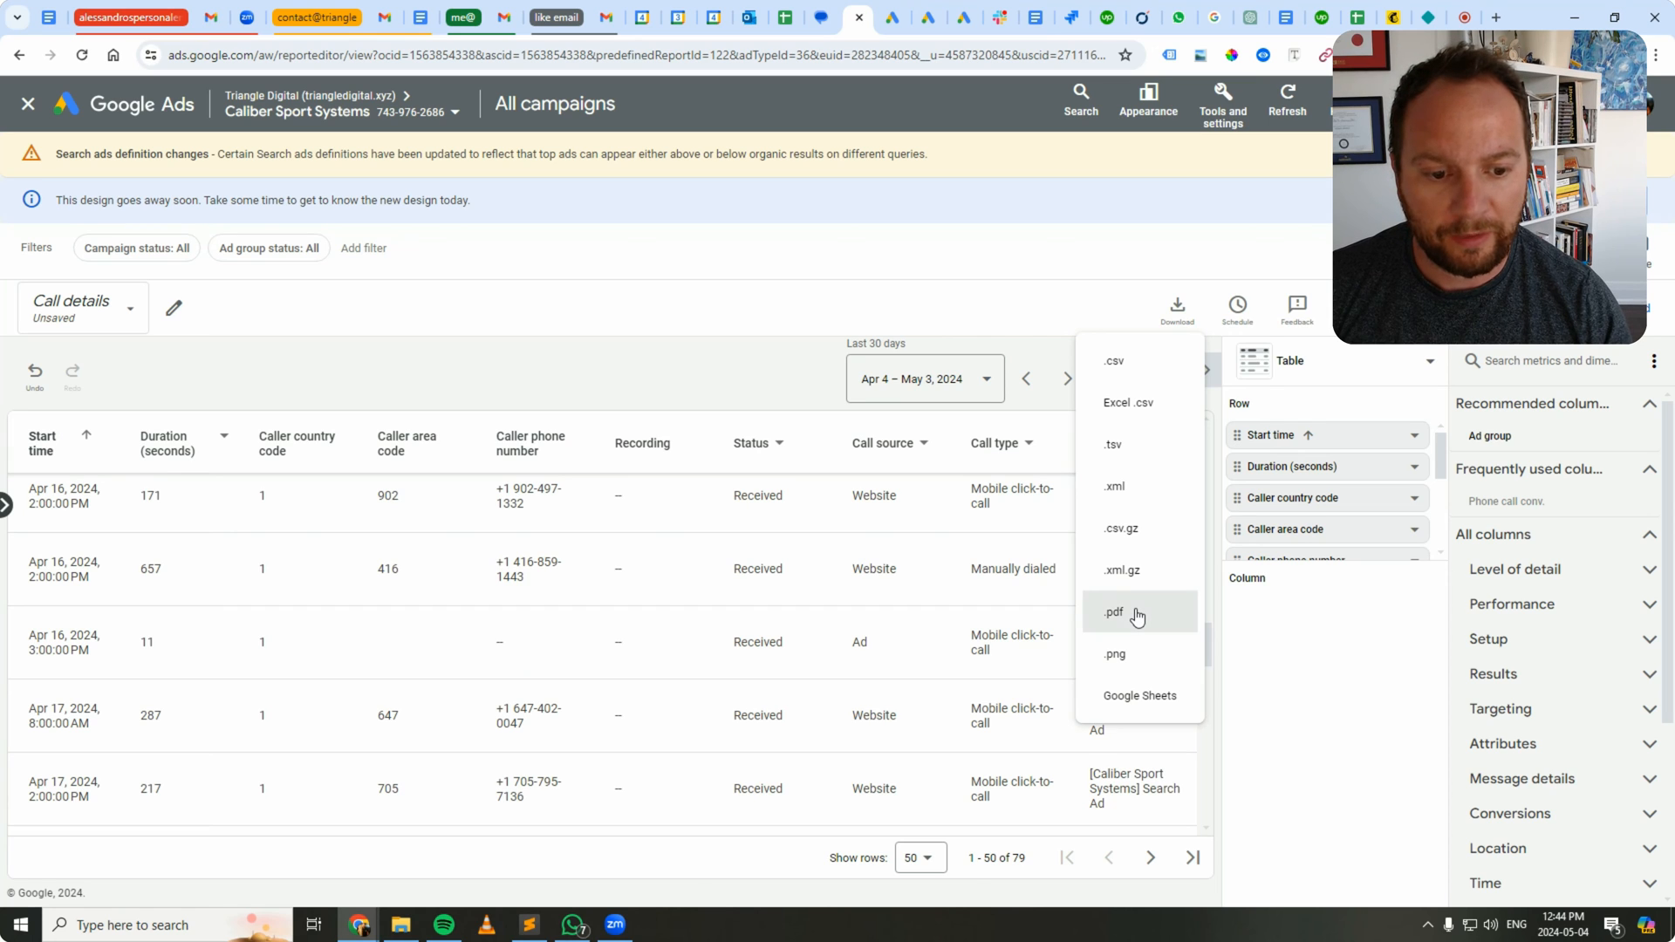
click(1114, 612)
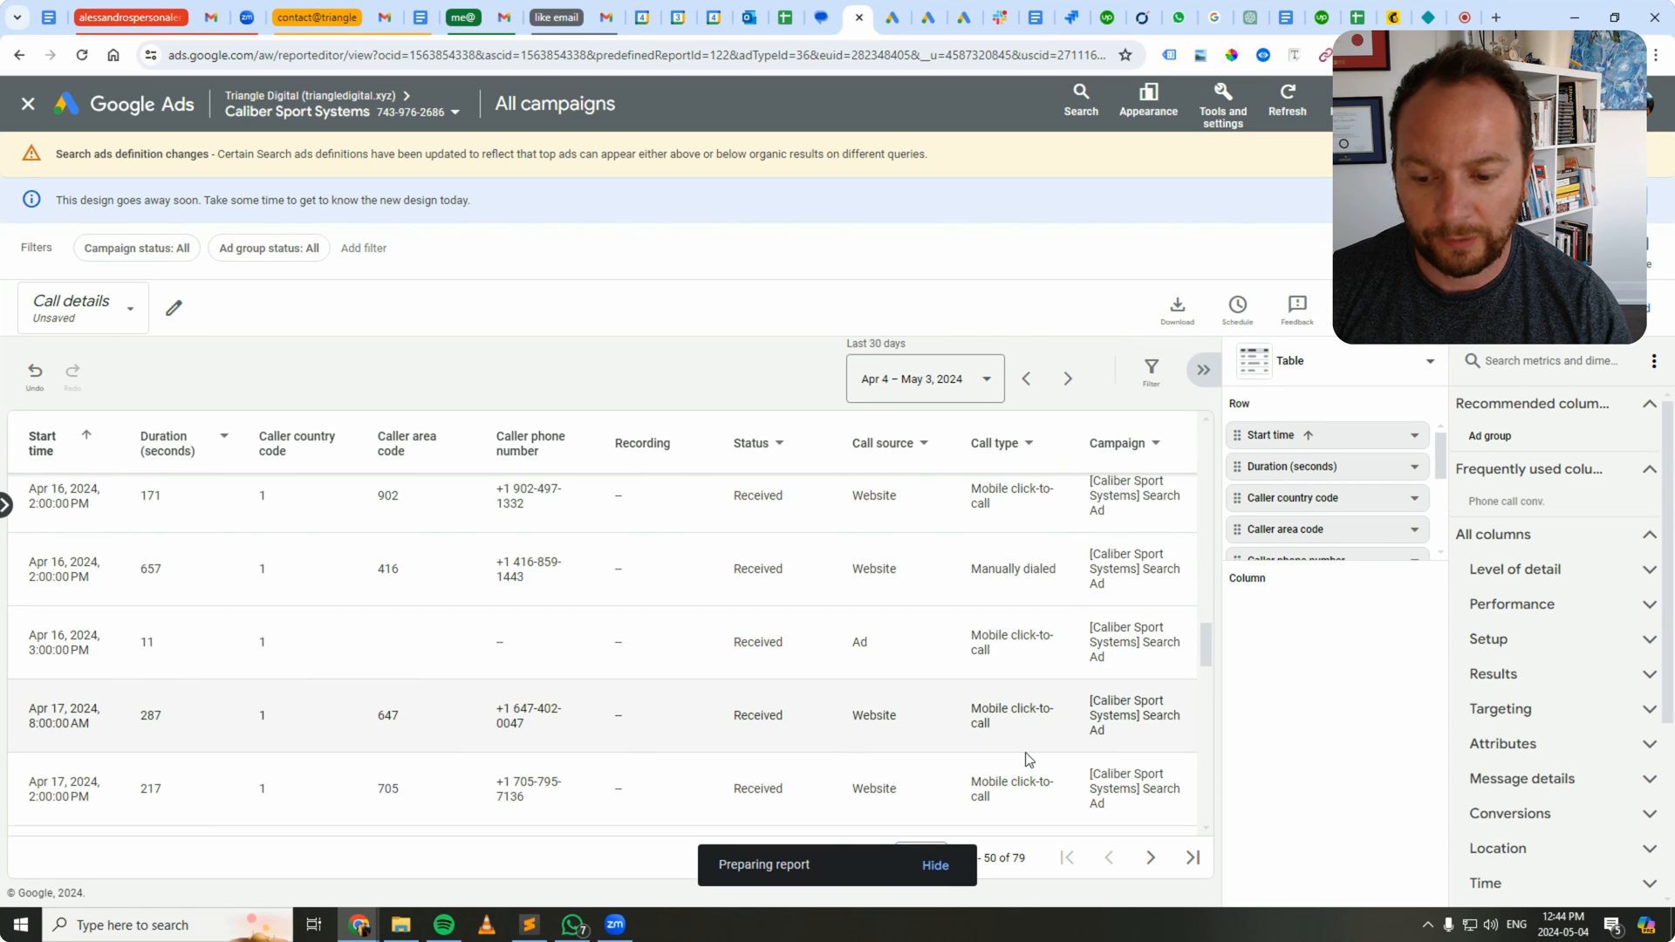
mouse_move(959, 801)
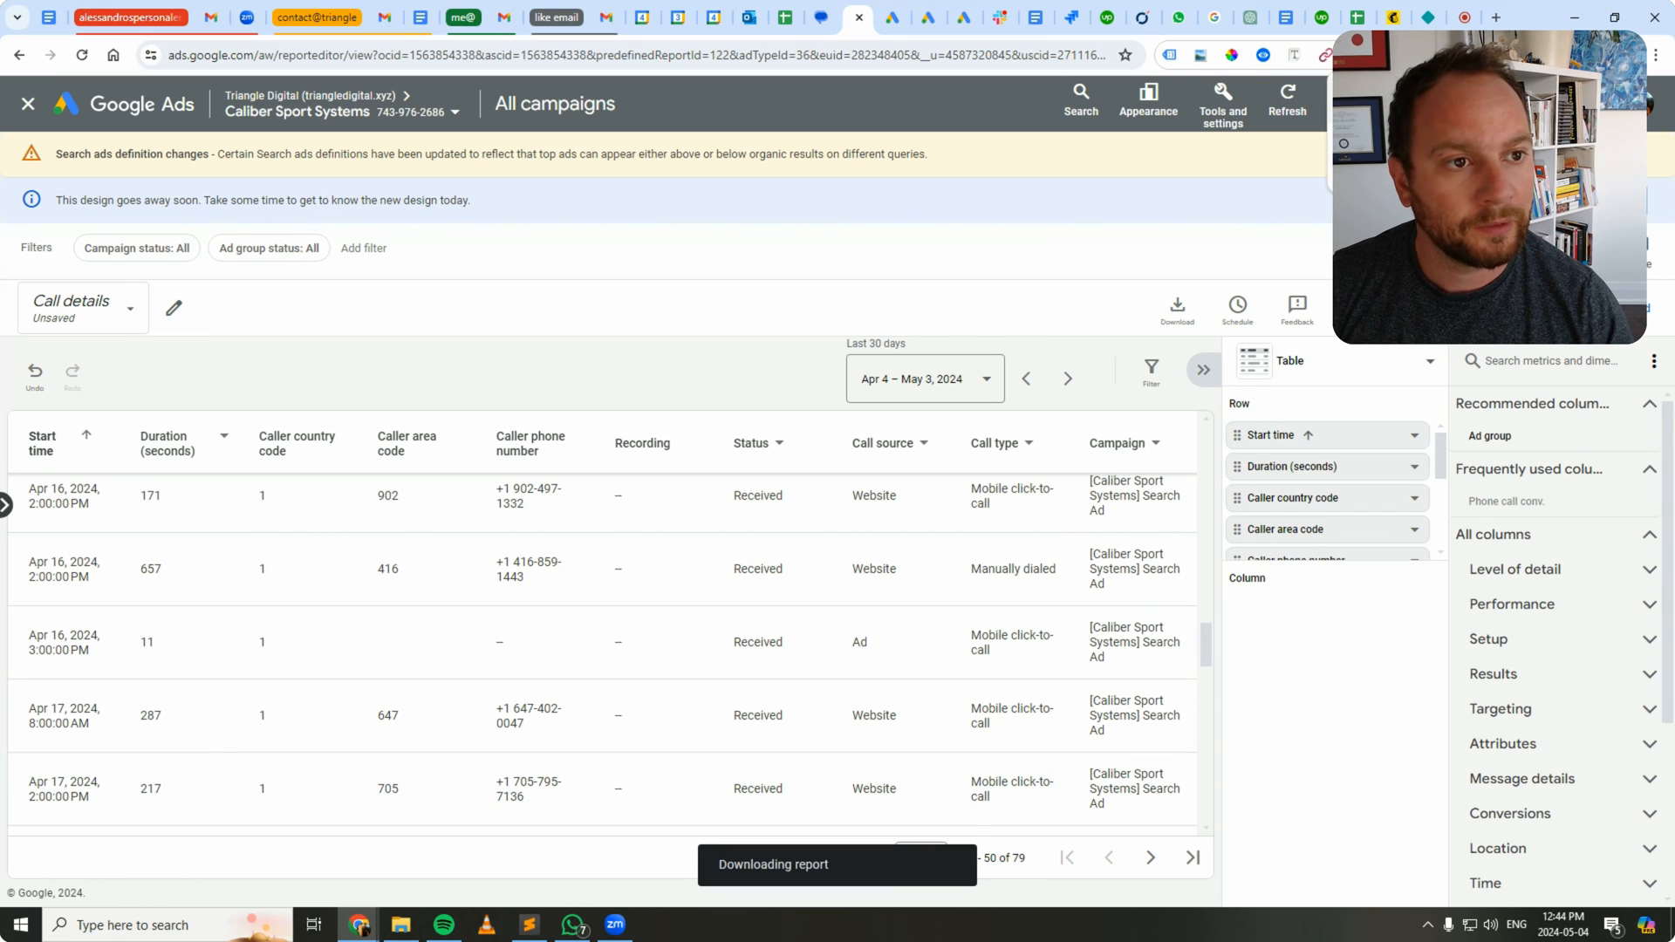
click(1177, 308)
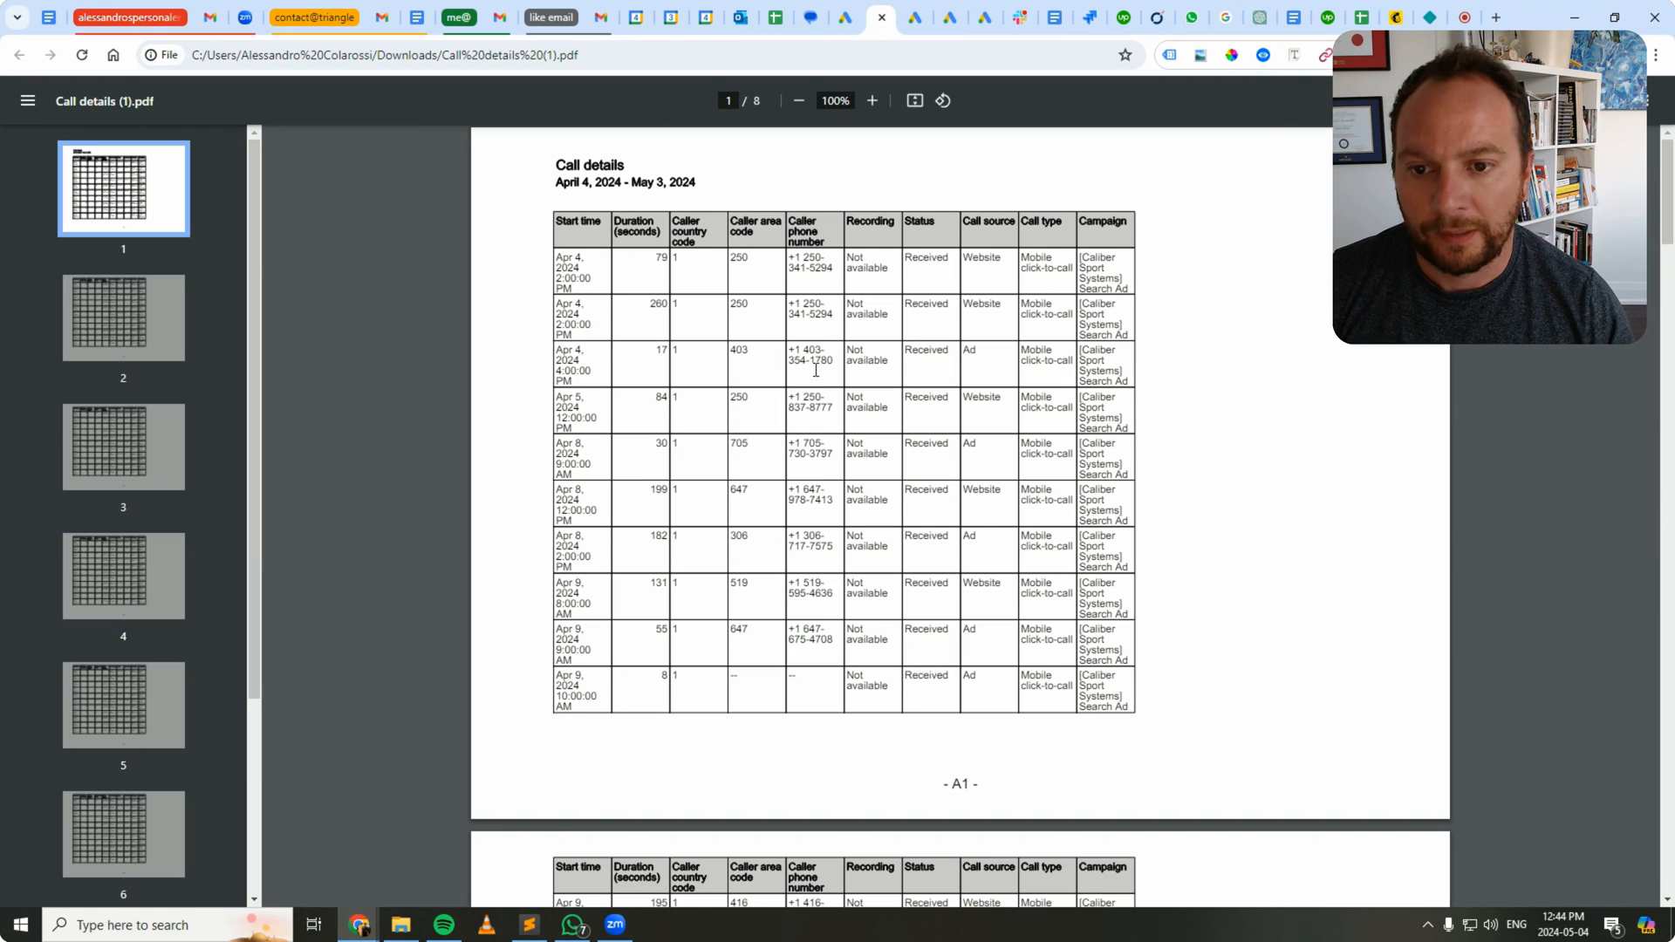
click(123, 705)
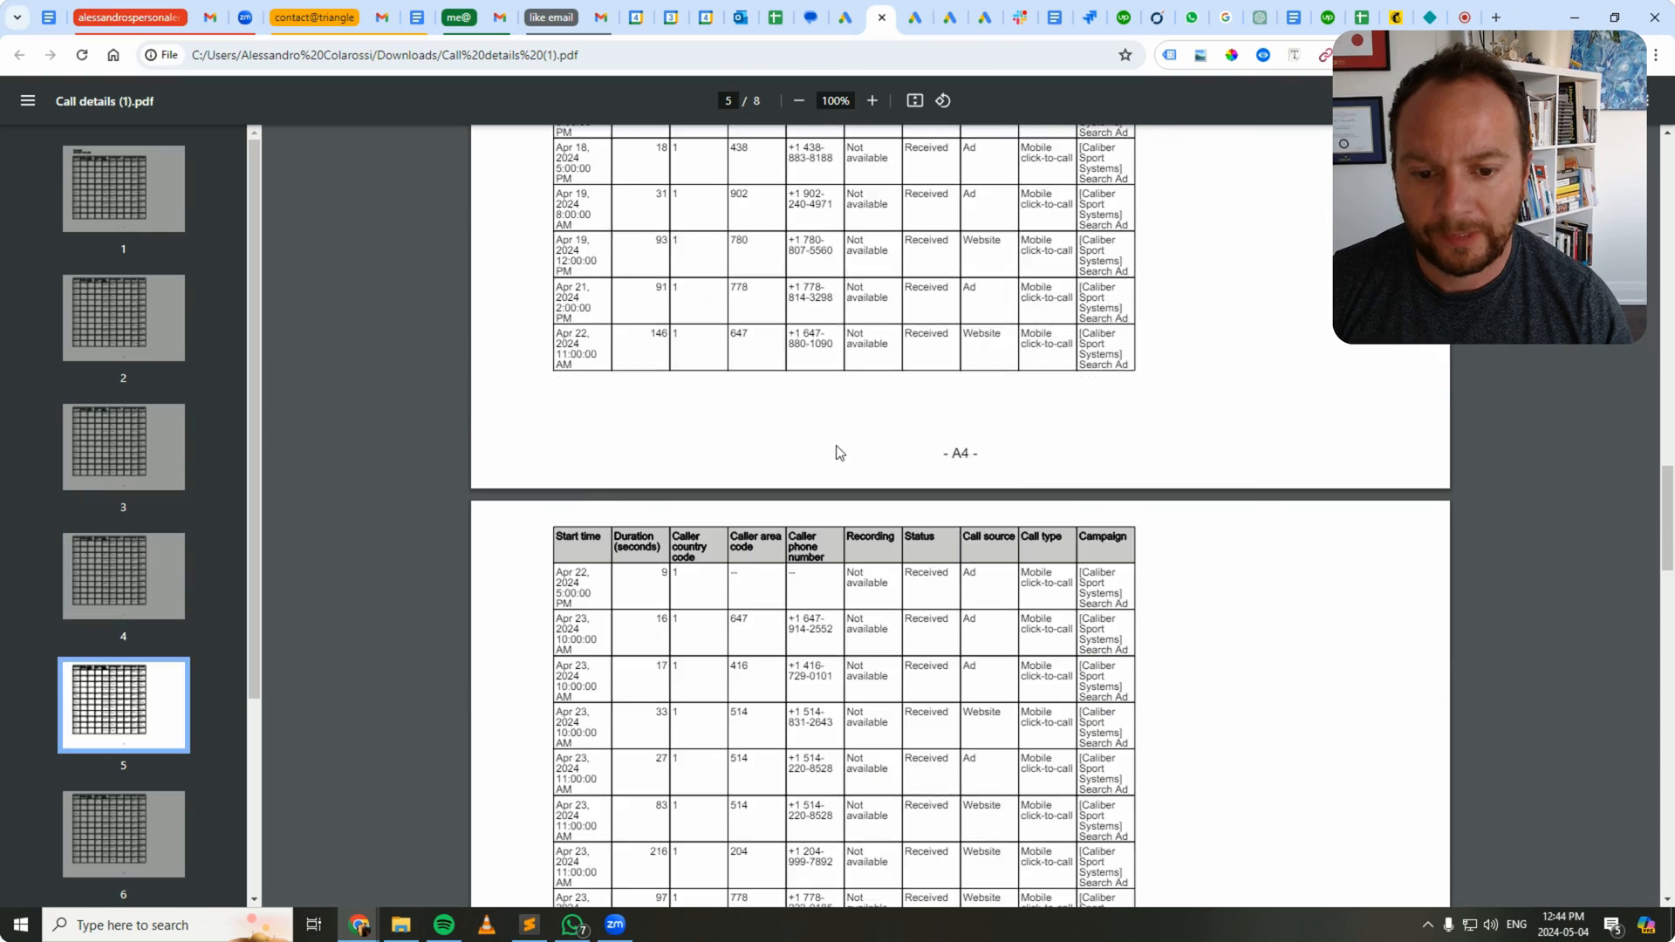
scroll(down, 3)
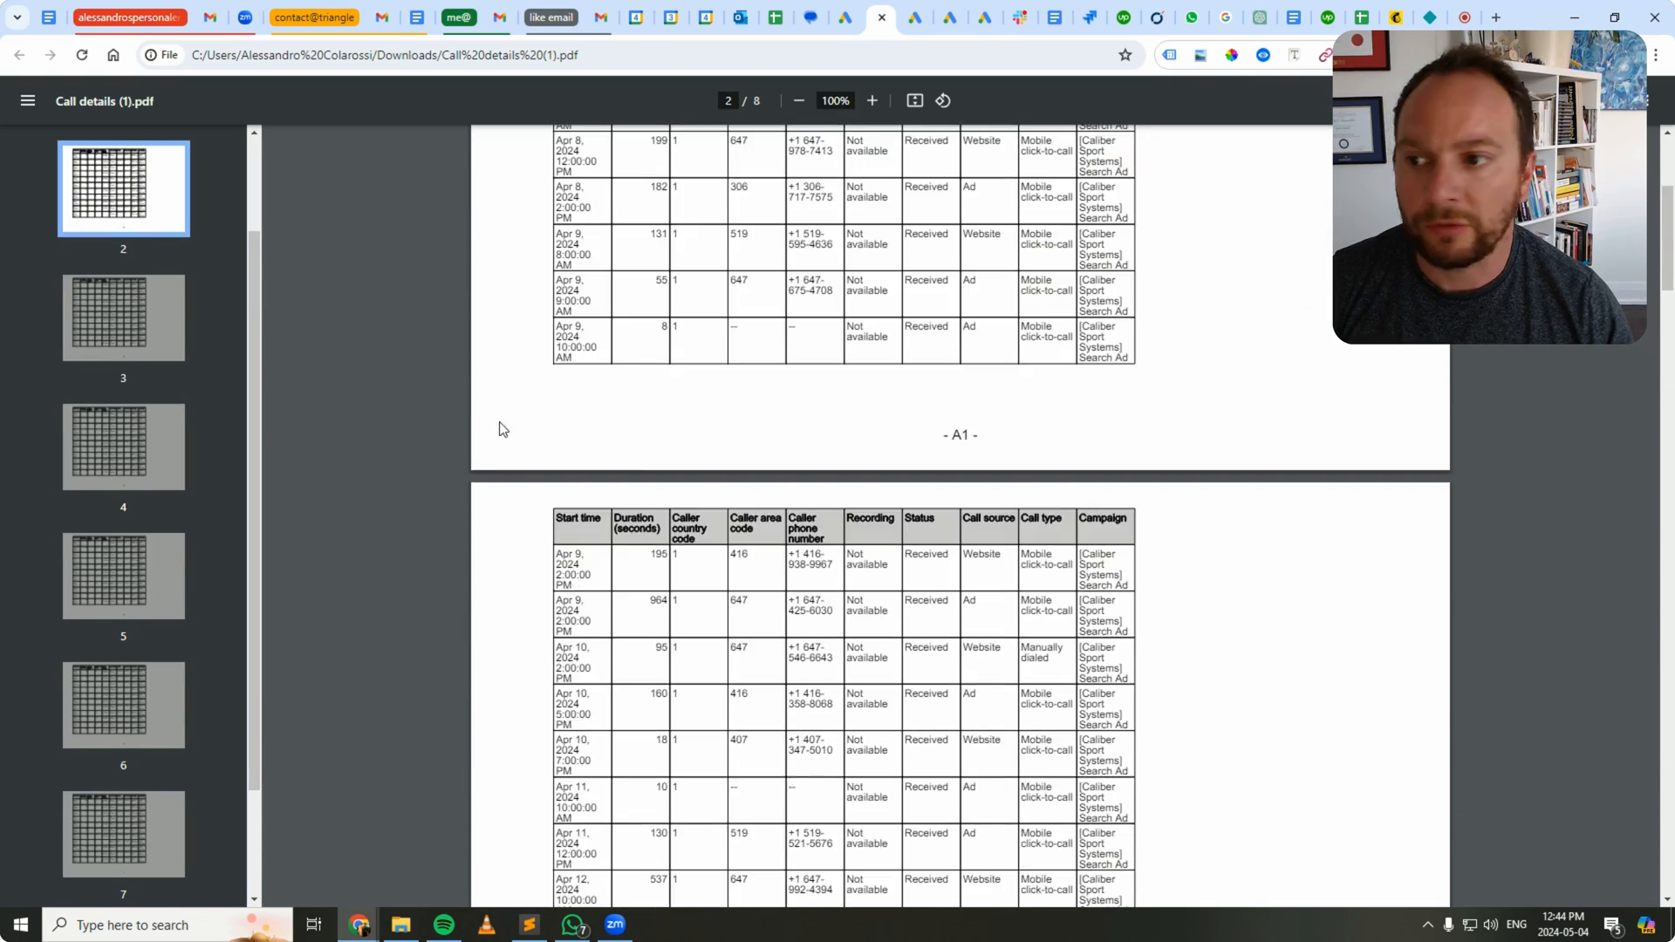
scroll(up, 3)
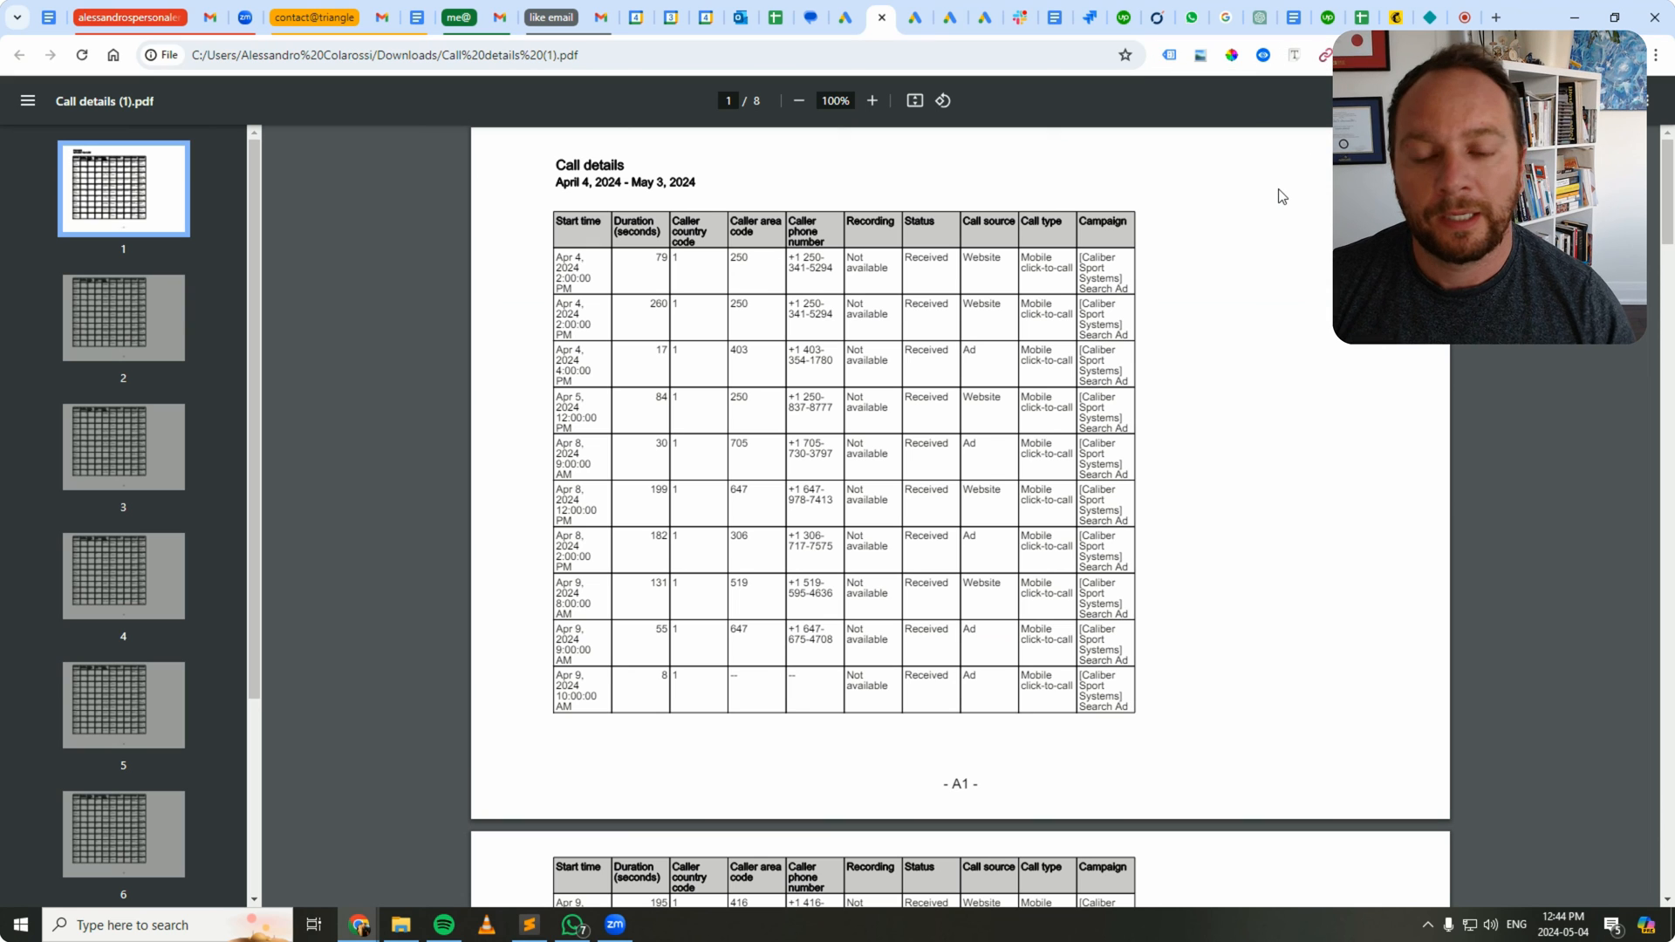
mouse_move(925, 257)
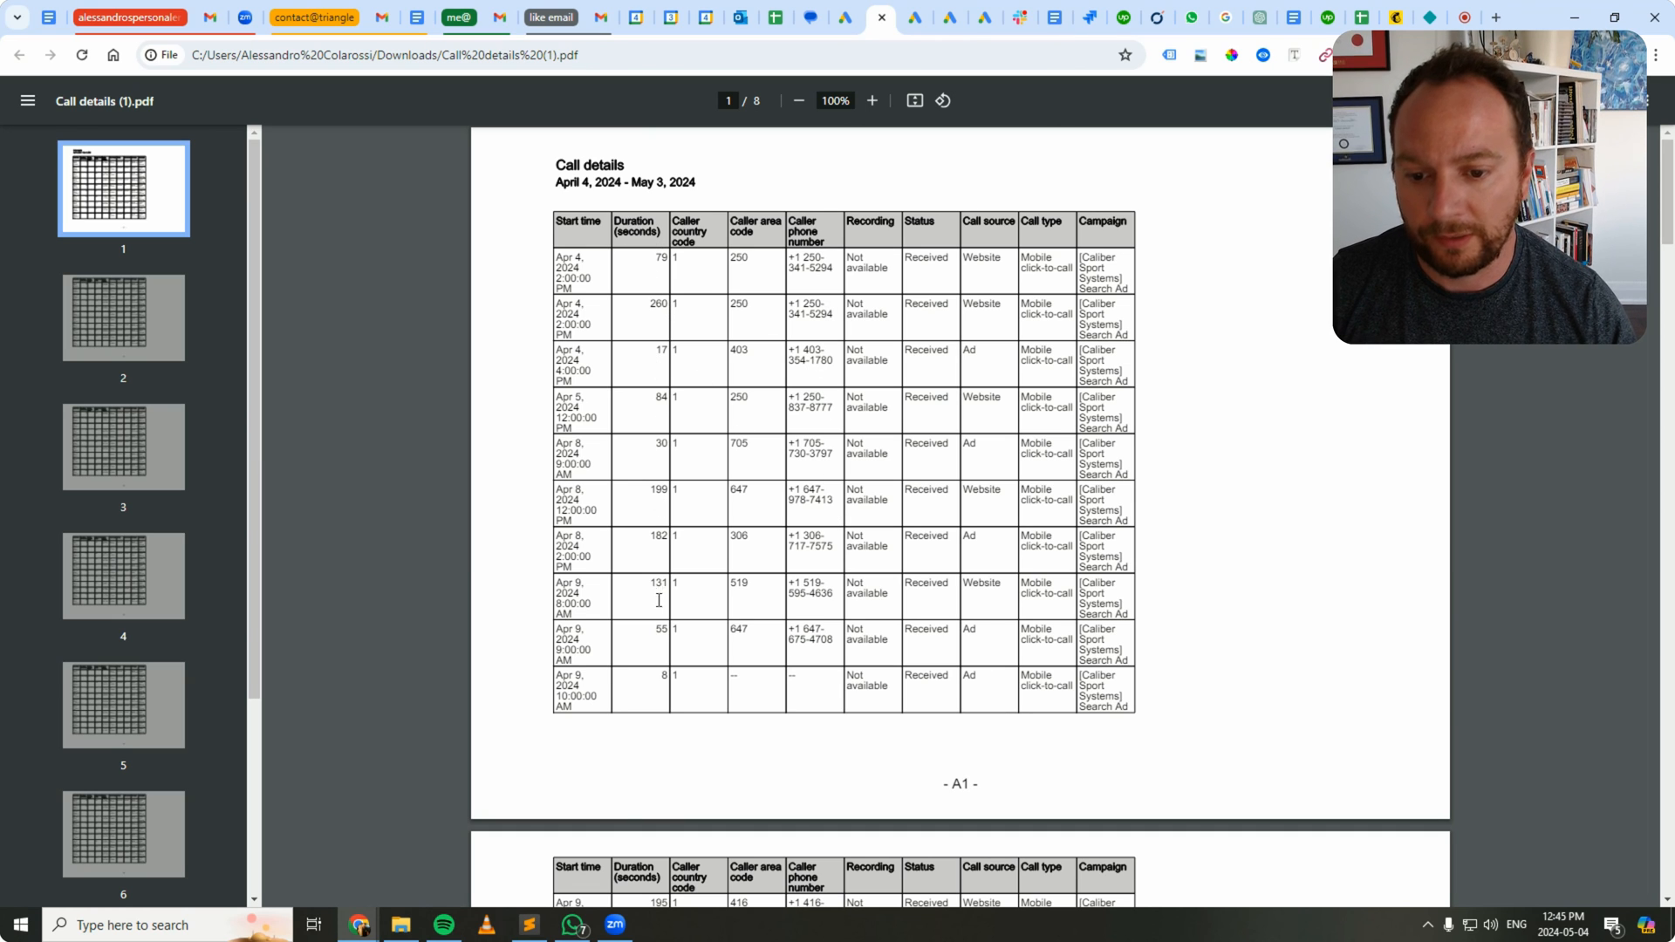
scroll(down, 3)
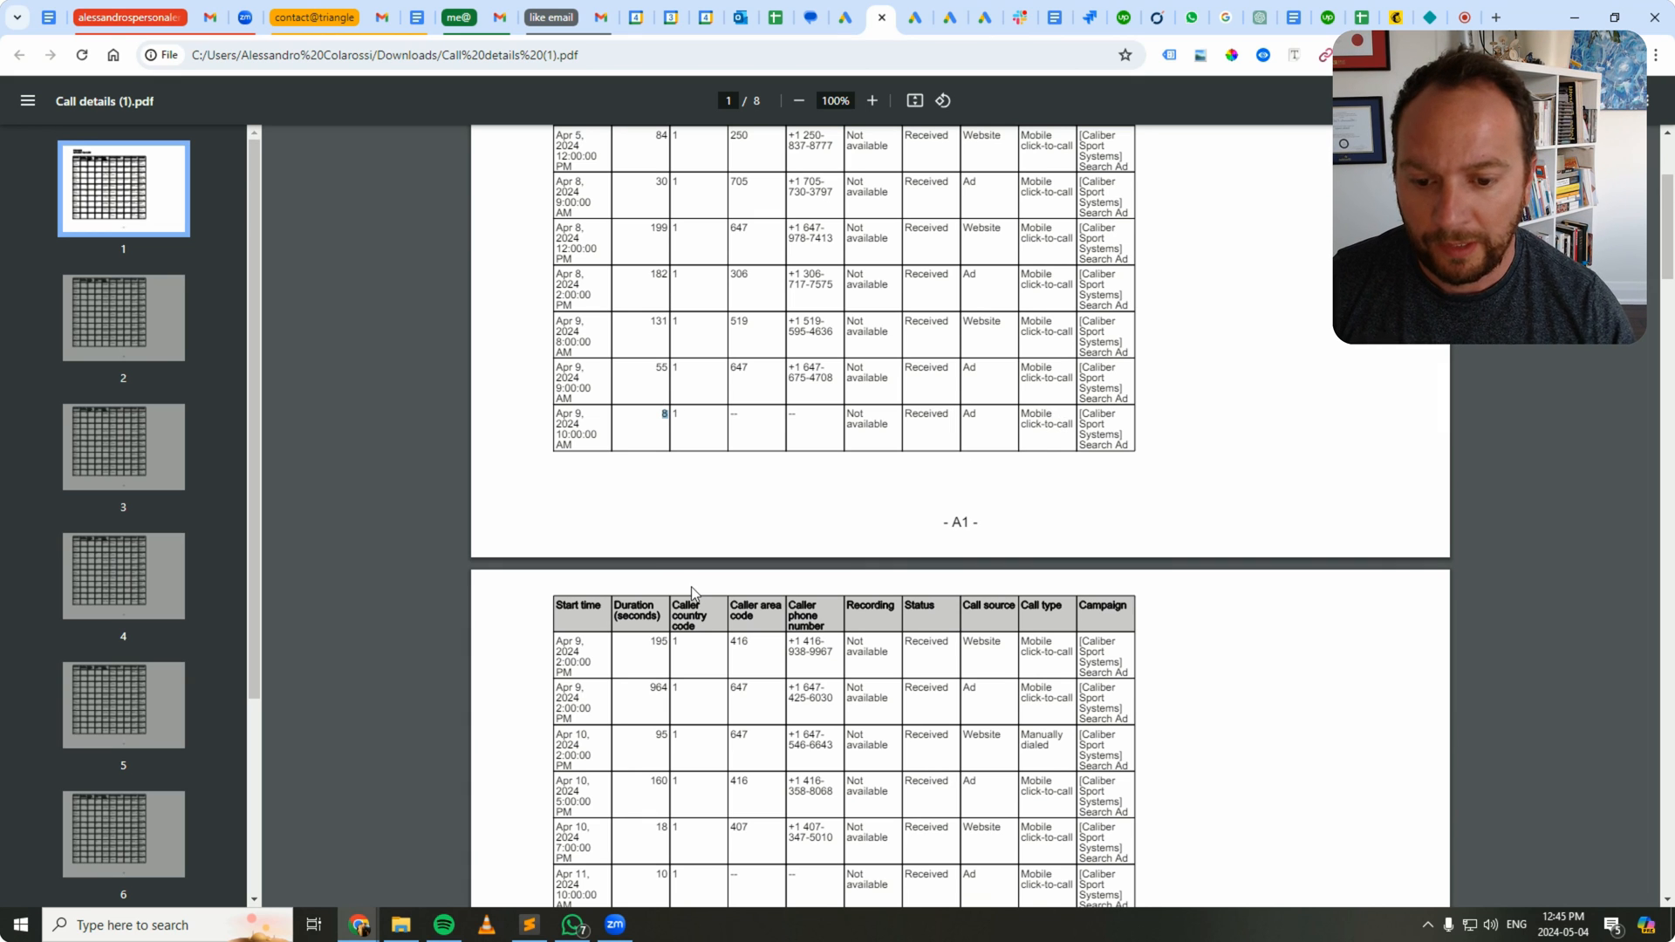
scroll(down, 3)
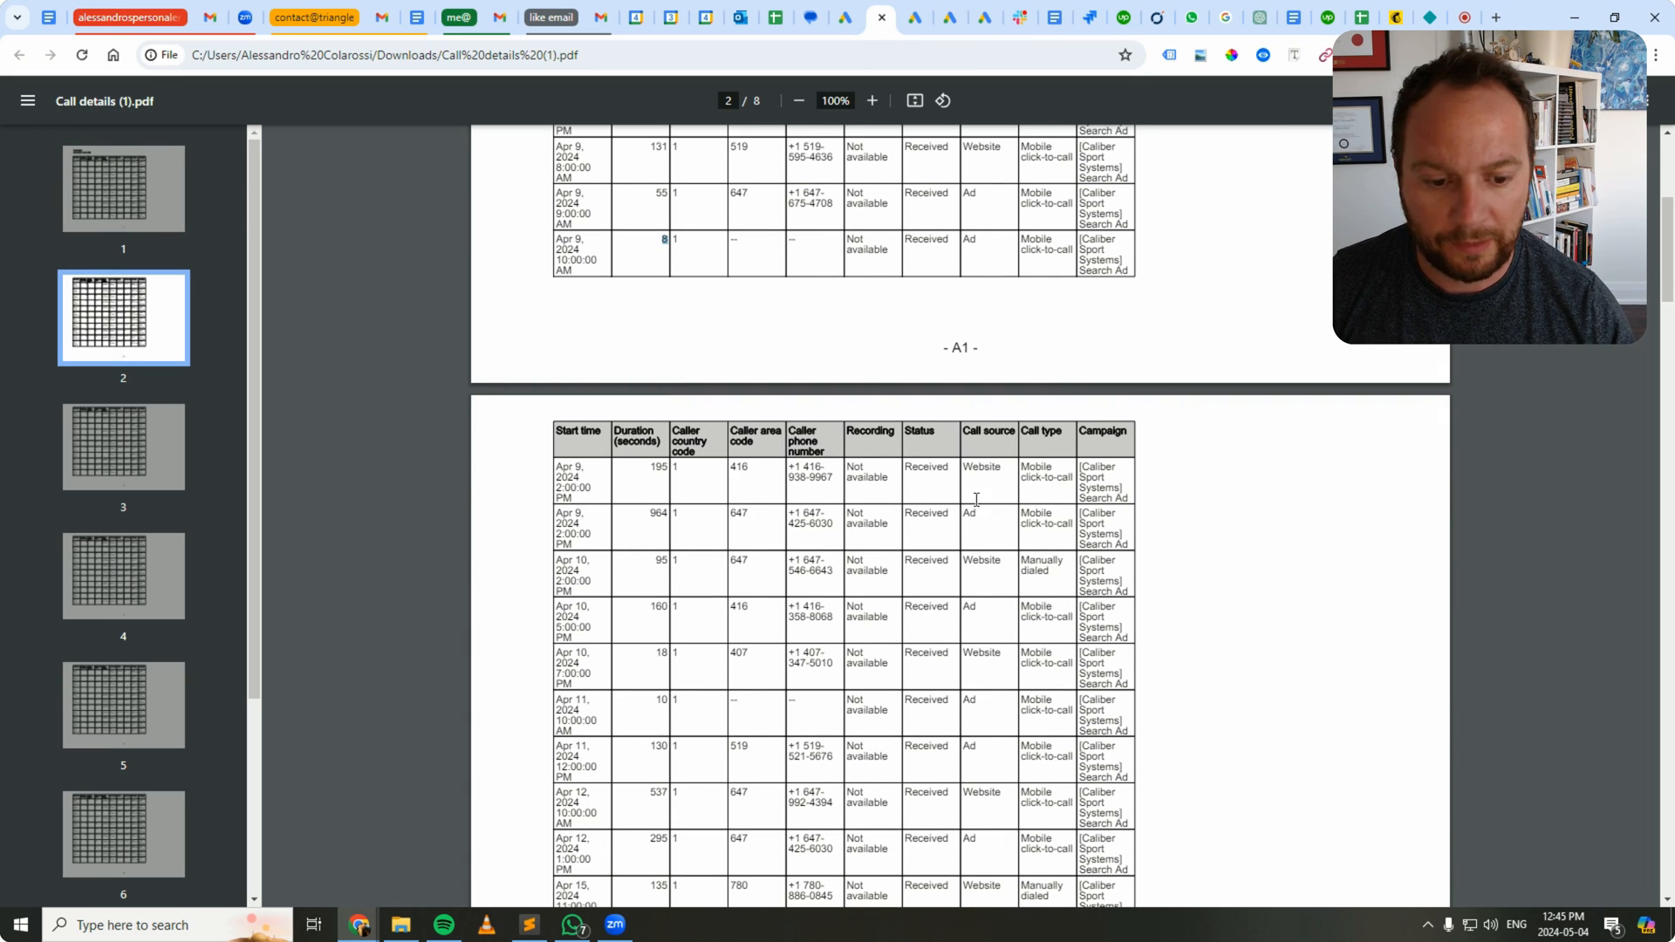
scroll(up, 3)
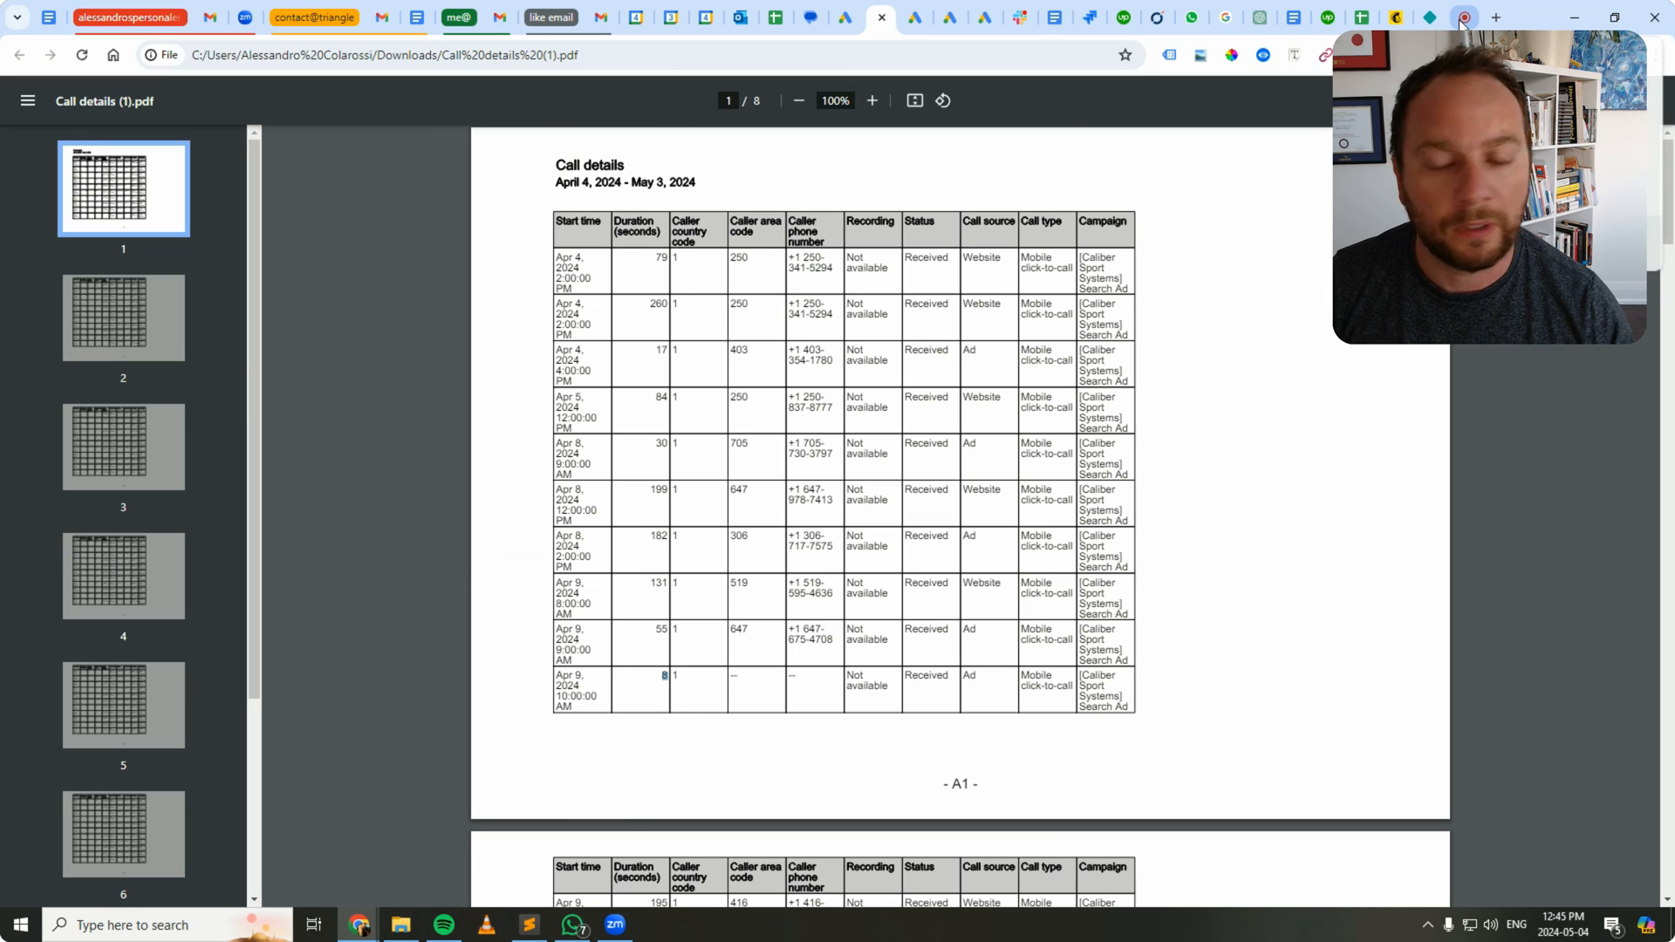